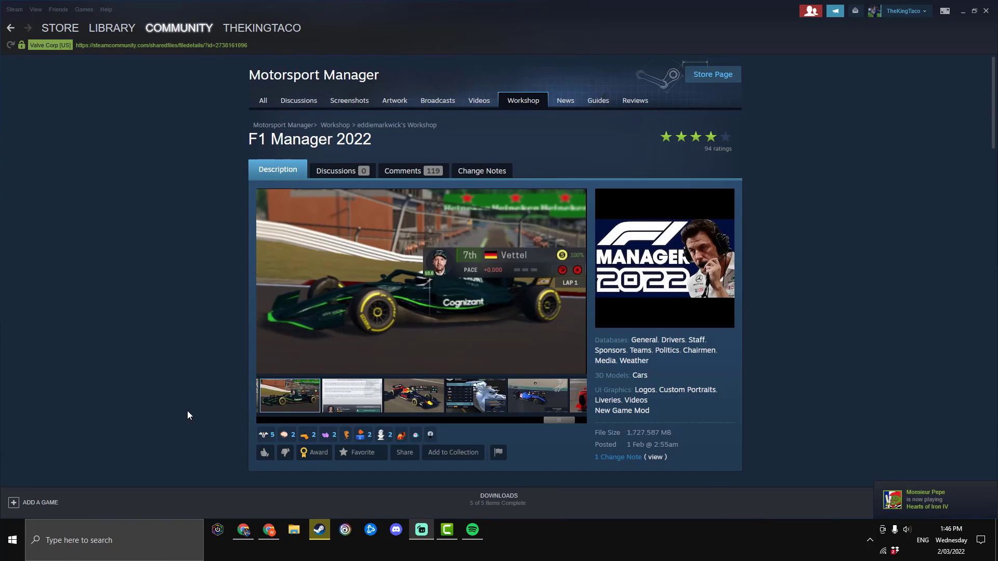
Browse the F1 Manager 2022 mod's preview screenshots on its Workshop page
{"action": "left_click", "coordinate": [352, 395]}
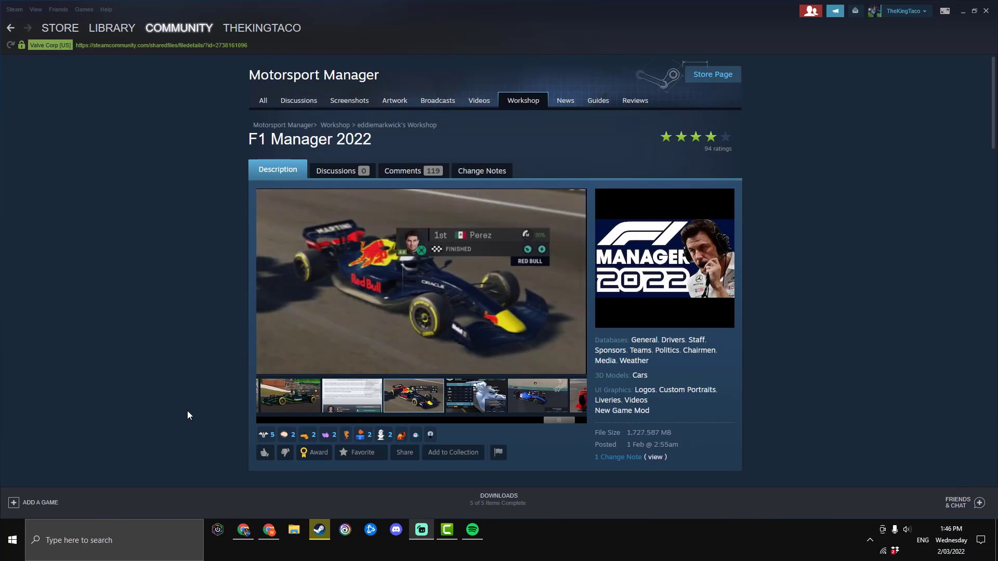
{"action": "mouse_move", "coordinate": [198, 410]}
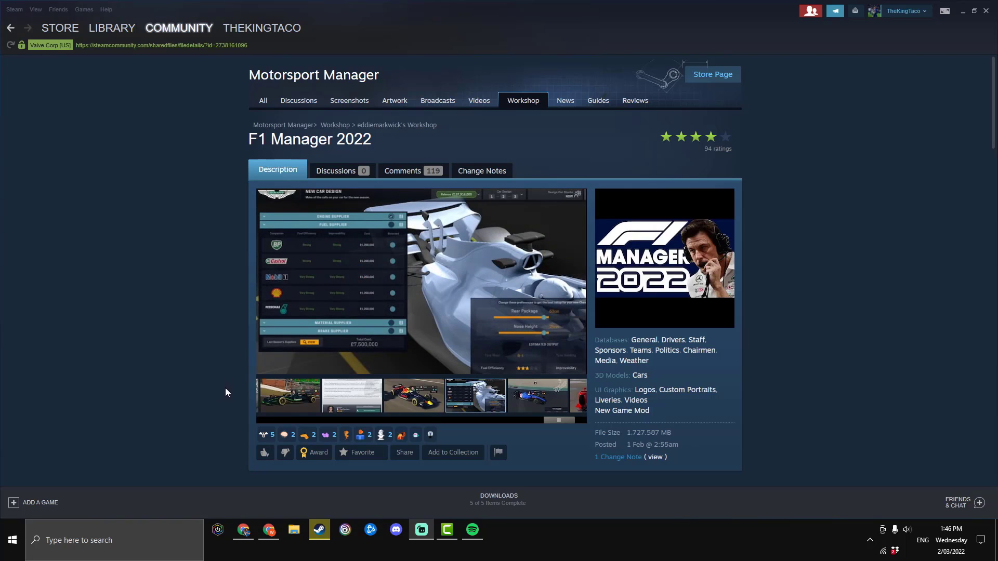
{"action": "mouse_move", "coordinate": [223, 370]}
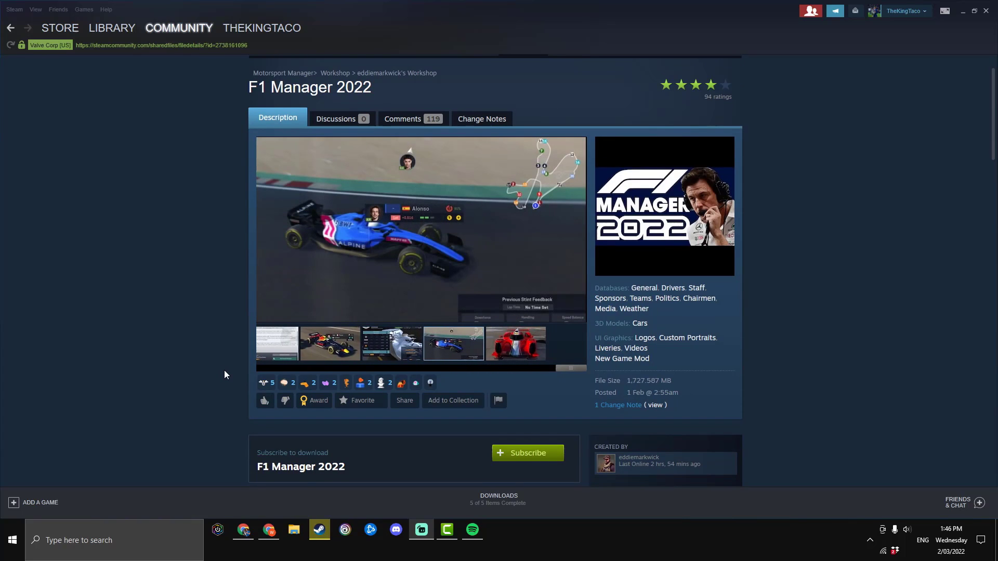
{"action": "mouse_move", "coordinate": [250, 359]}
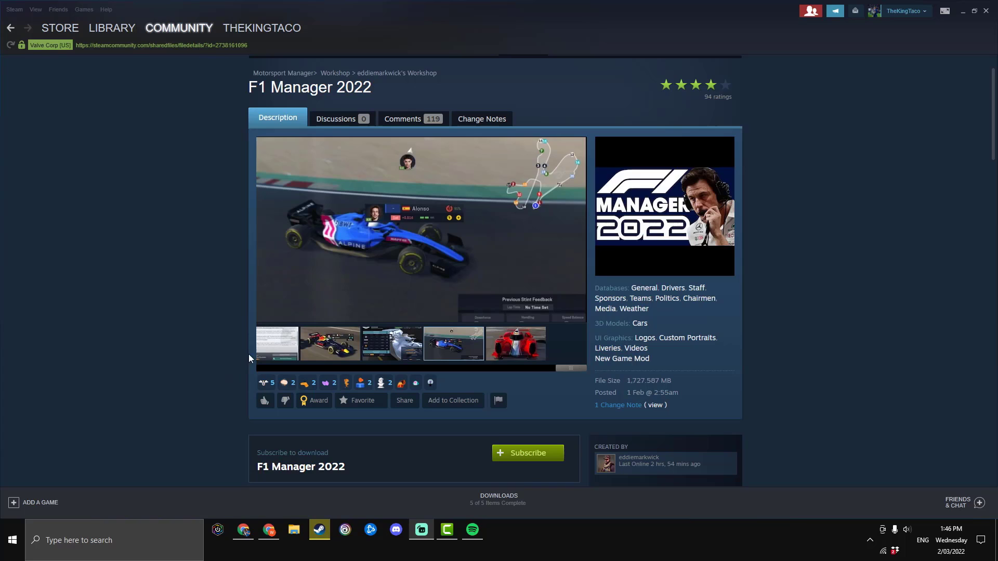
{"action": "left_click", "coordinate": [515, 344]}
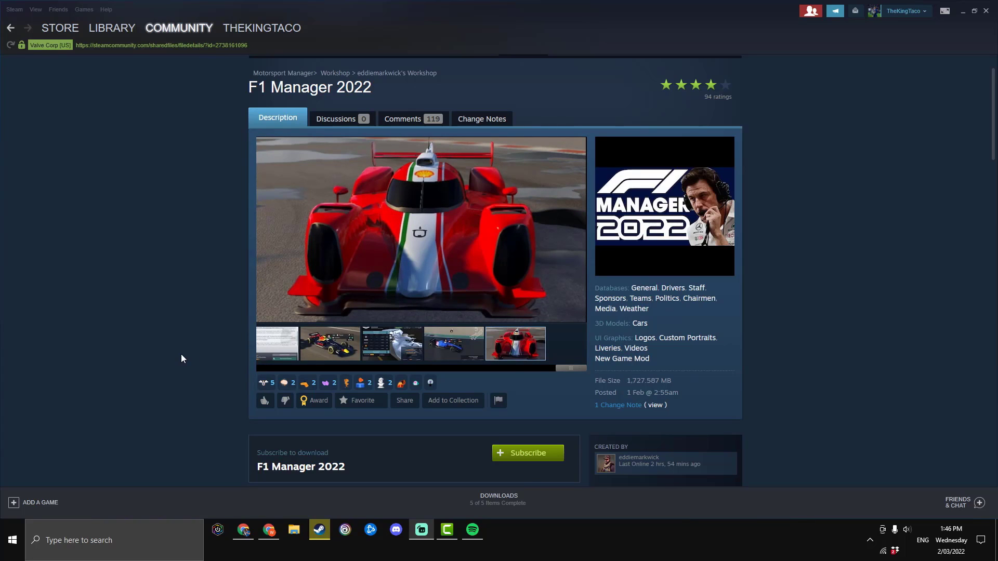
{"action": "scroll", "scroll_direction": "down", "scroll_amount": 3}
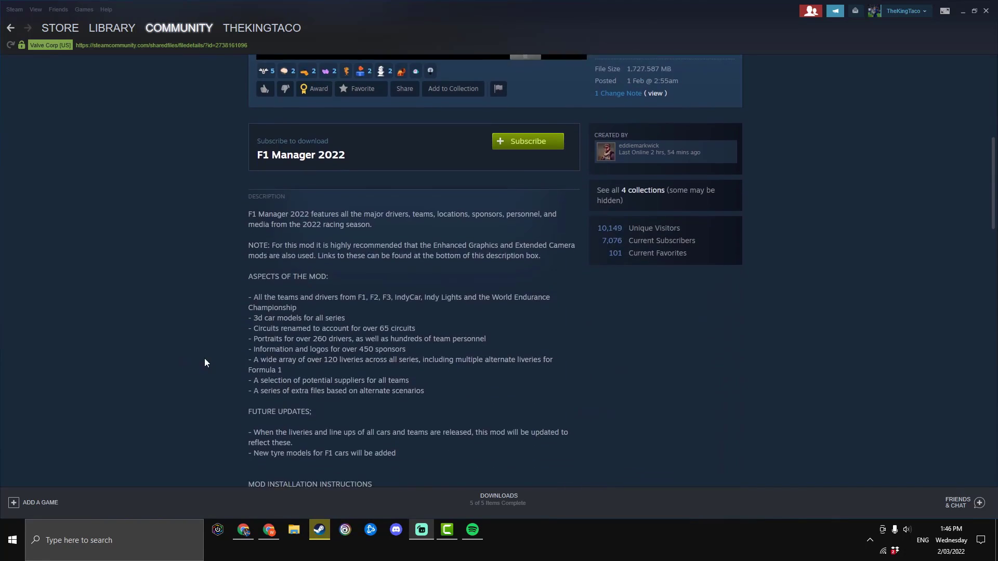
{"action": "scroll", "scroll_direction": "up", "scroll_amount": 3}
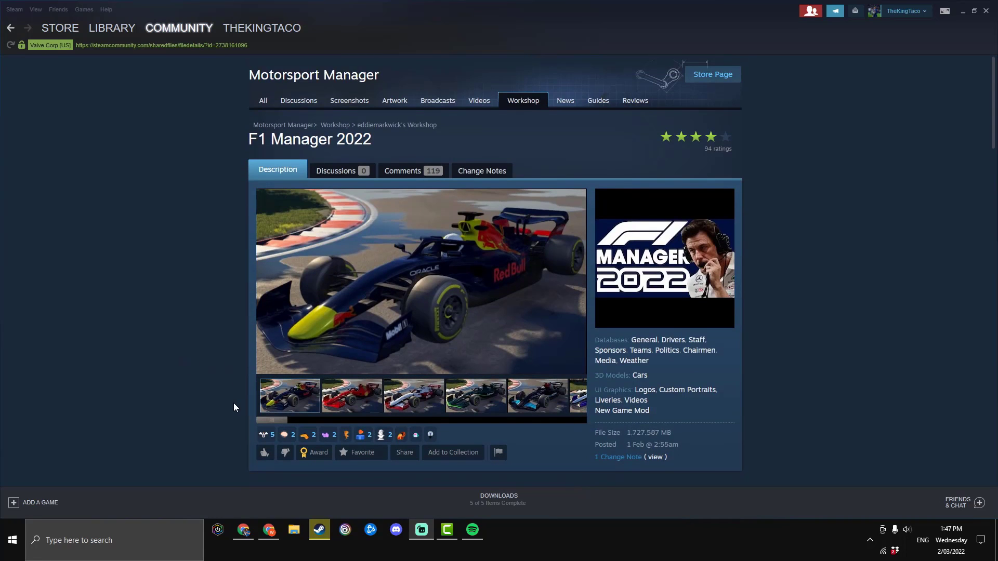
{"action": "left_click", "coordinate": [351, 395]}
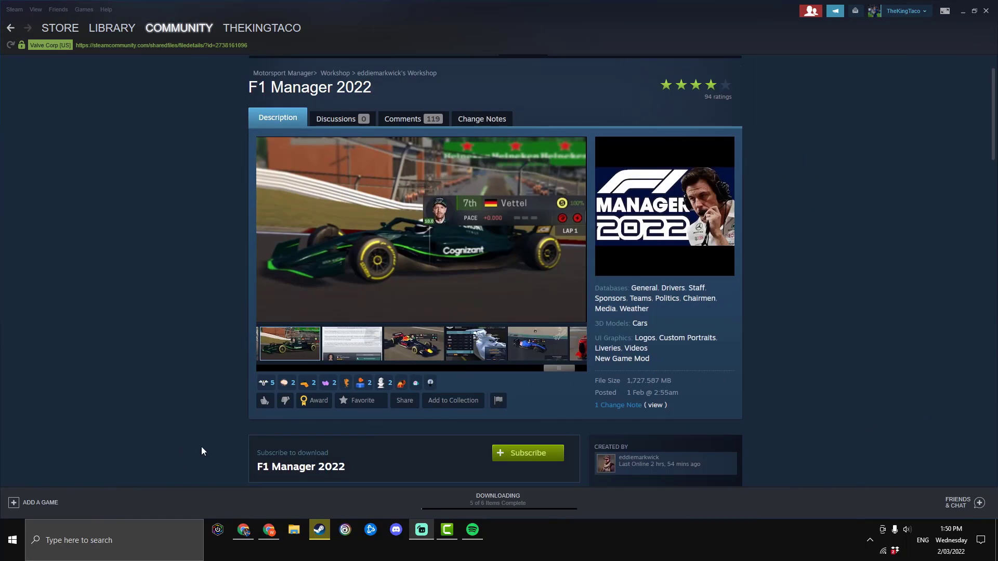
Subscribe to the F1 Manager 2022 mod and go to Motorsport Manager in the library
{"action": "left_click", "coordinate": [527, 453]}
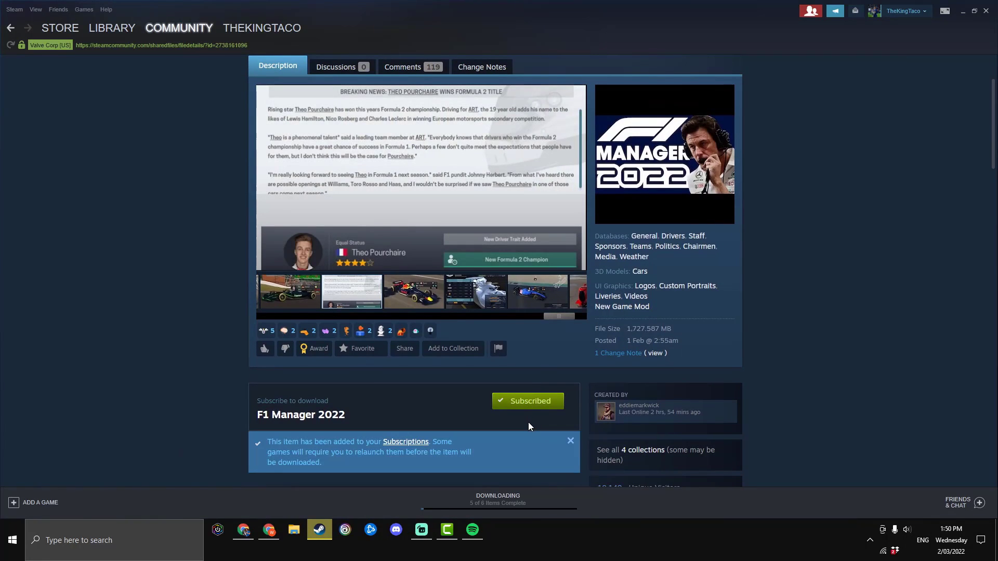
{"action": "mouse_move", "coordinate": [363, 421]}
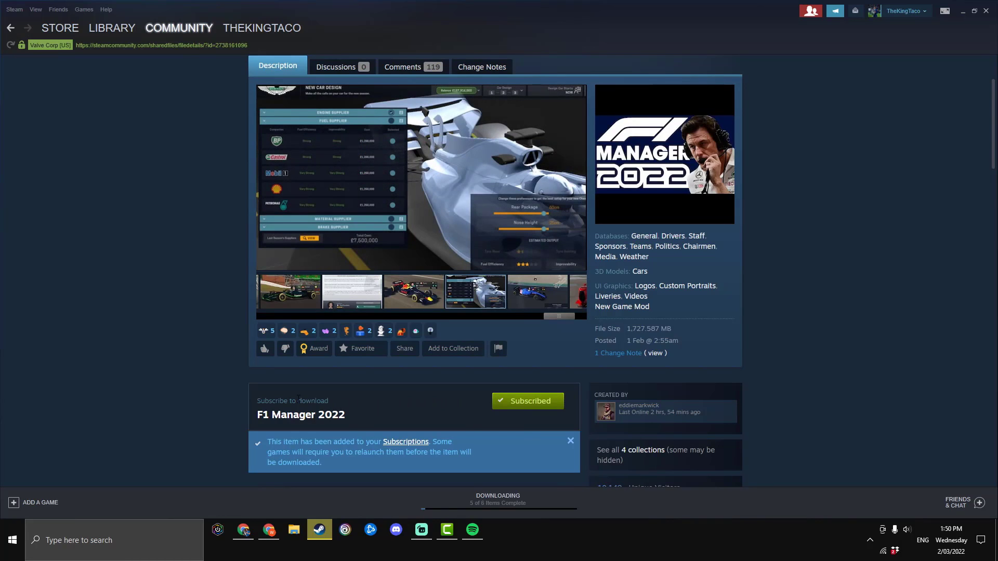
{"action": "left_click", "coordinate": [113, 28]}
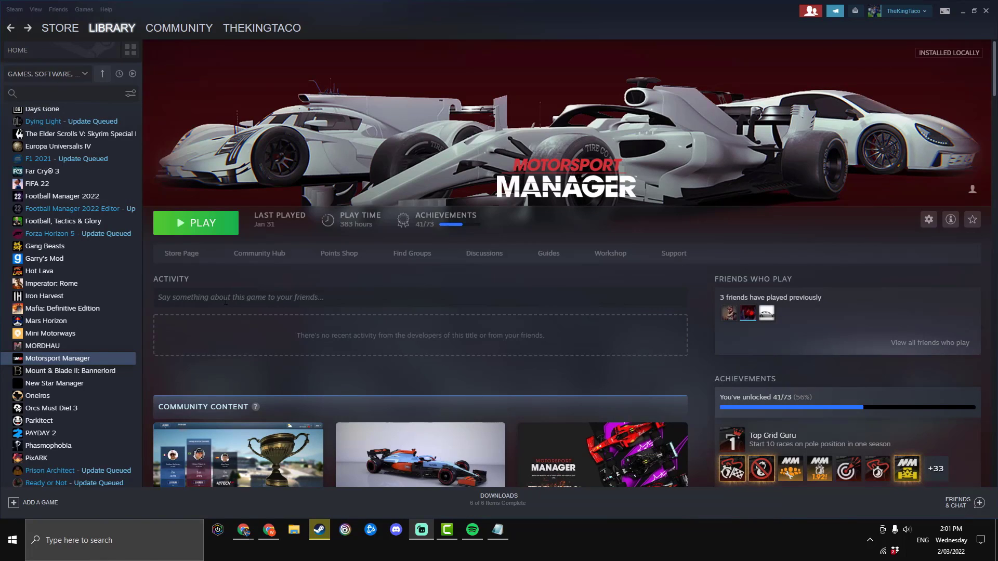
{"action": "mouse_move", "coordinate": [140, 319]}
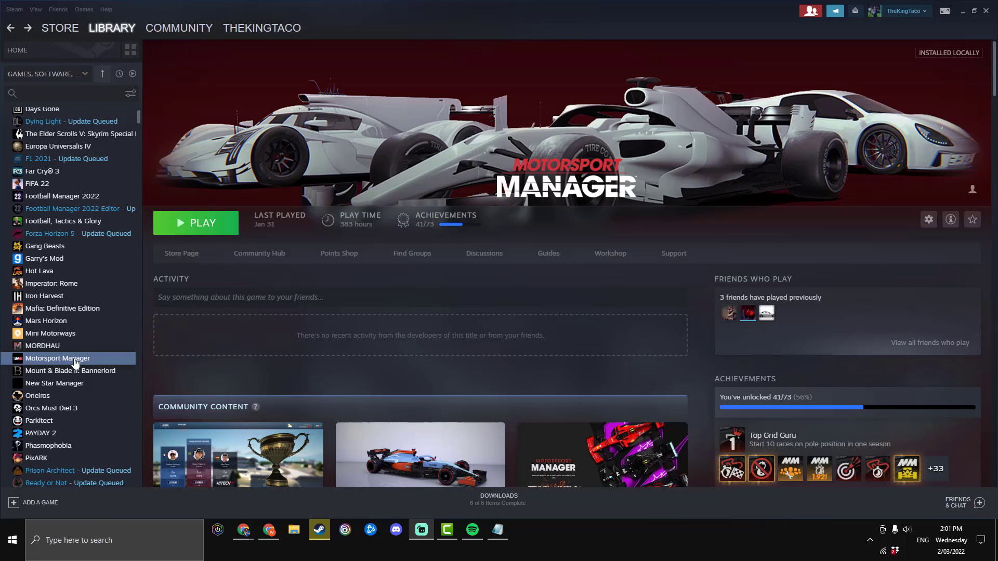
Show Motorsport Manager's Local Files settings via its Properties
{"action": "right_click", "coordinate": [57, 358]}
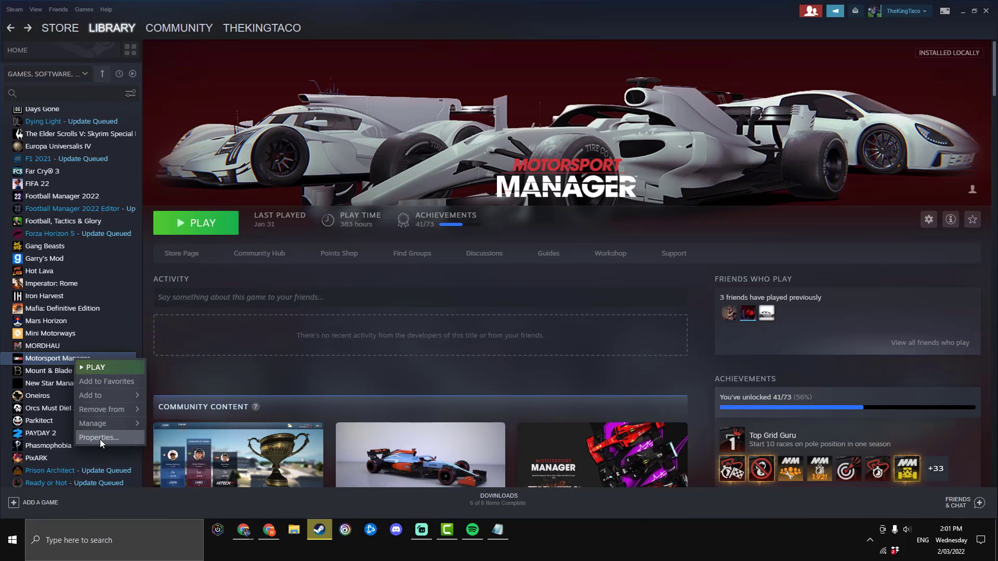
{"action": "left_click", "coordinate": [98, 437]}
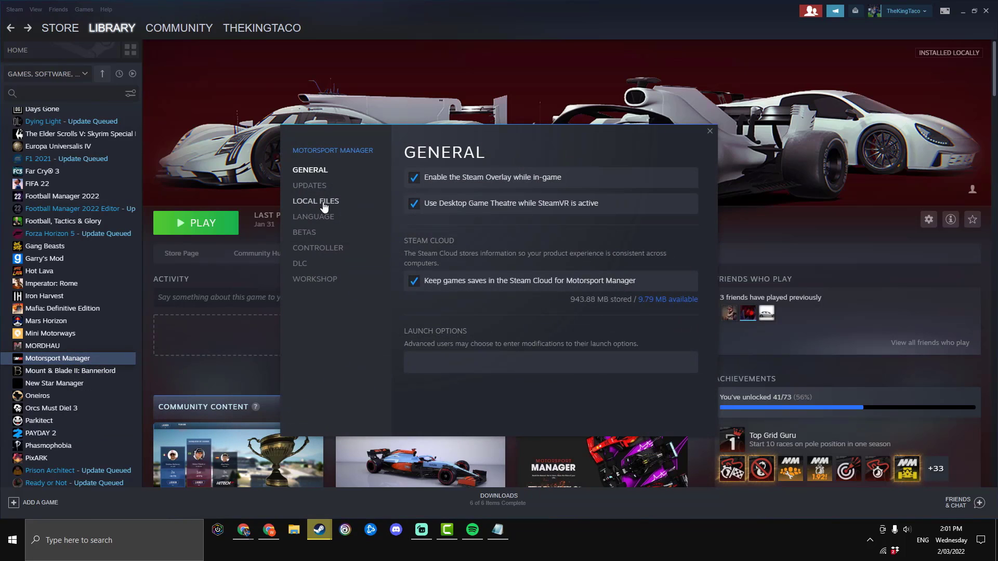
{"action": "left_click", "coordinate": [316, 201]}
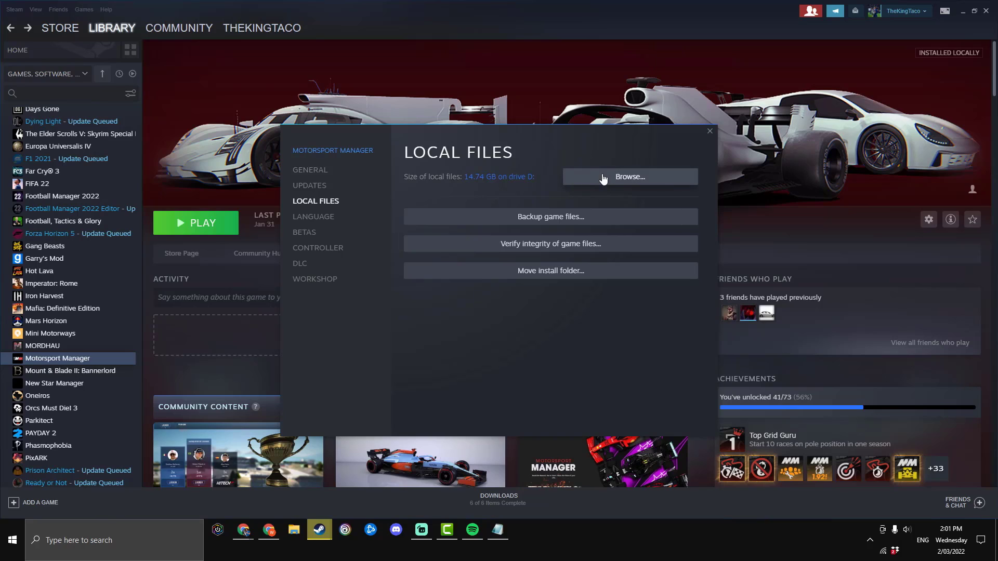
{"action": "left_click", "coordinate": [629, 177]}
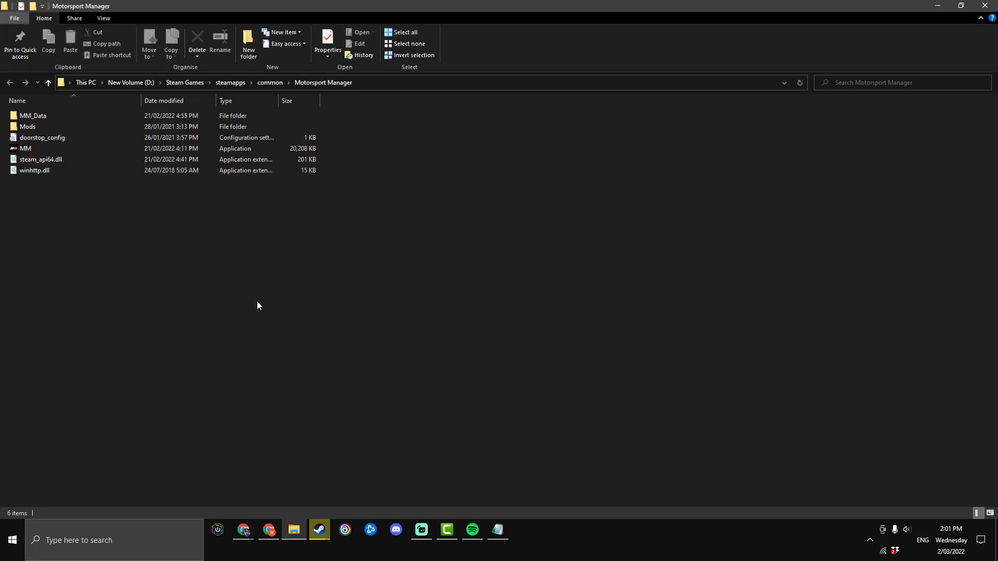
{"action": "mouse_move", "coordinate": [301, 253]}
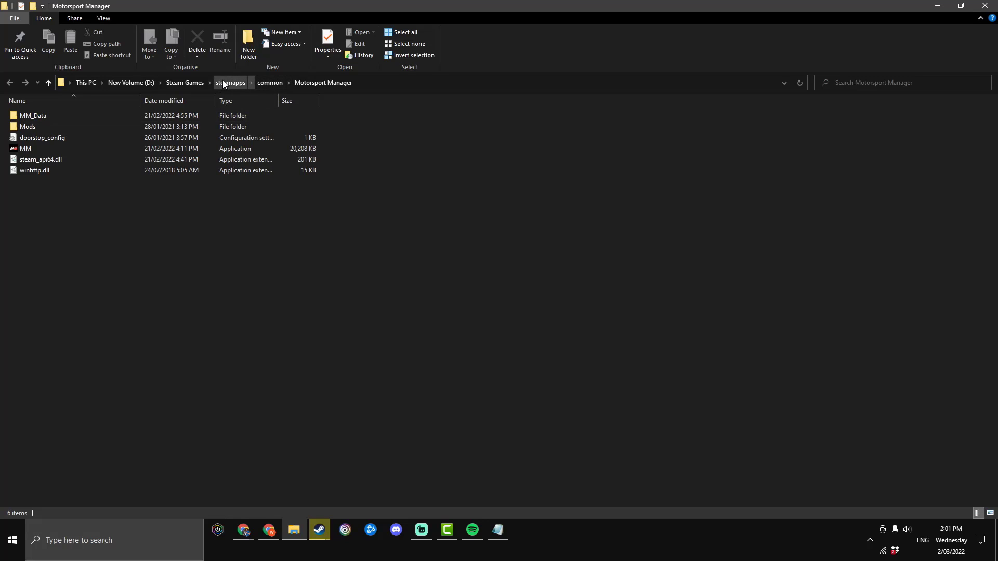
{"action": "left_click", "coordinate": [270, 82]}
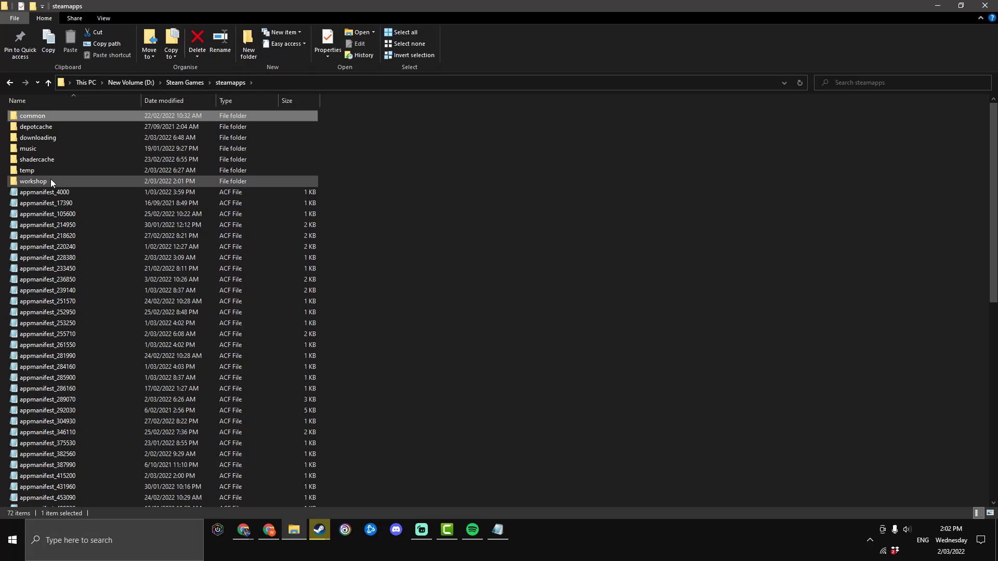
{"action": "double_click", "coordinate": [32, 181]}
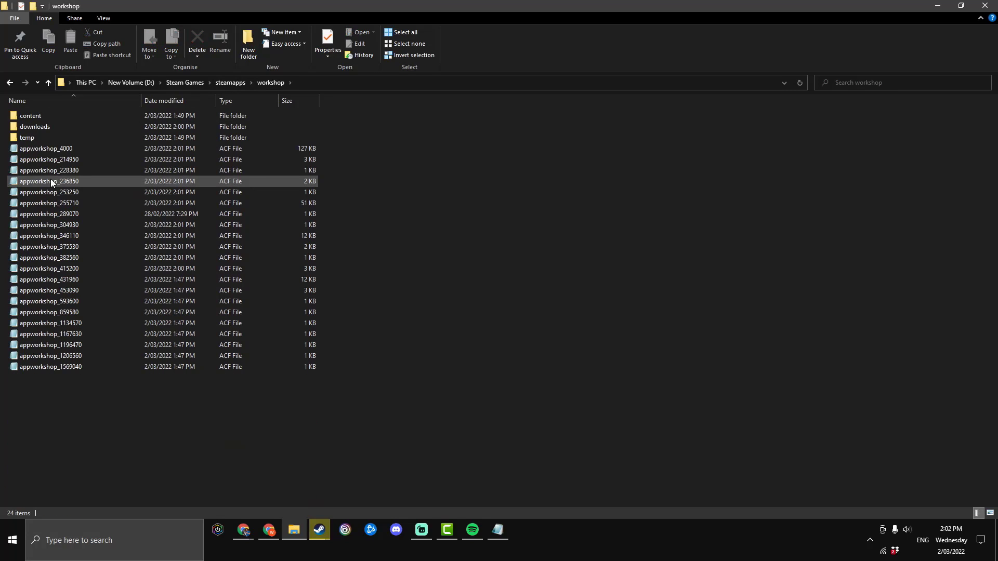
{"action": "double_click", "coordinate": [30, 116]}
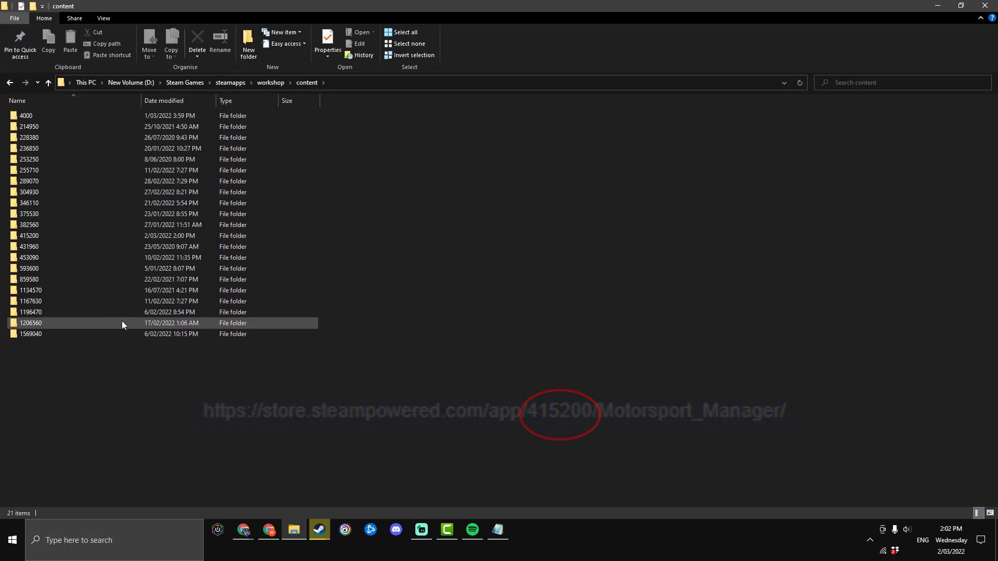
{"action": "double_click", "coordinate": [28, 235]}
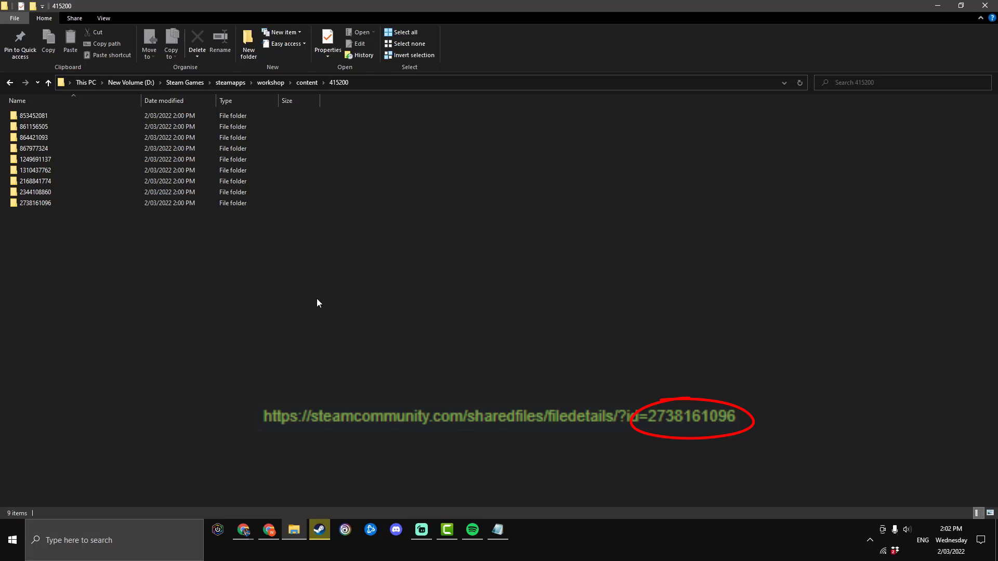
{"action": "double_click", "coordinate": [35, 203]}
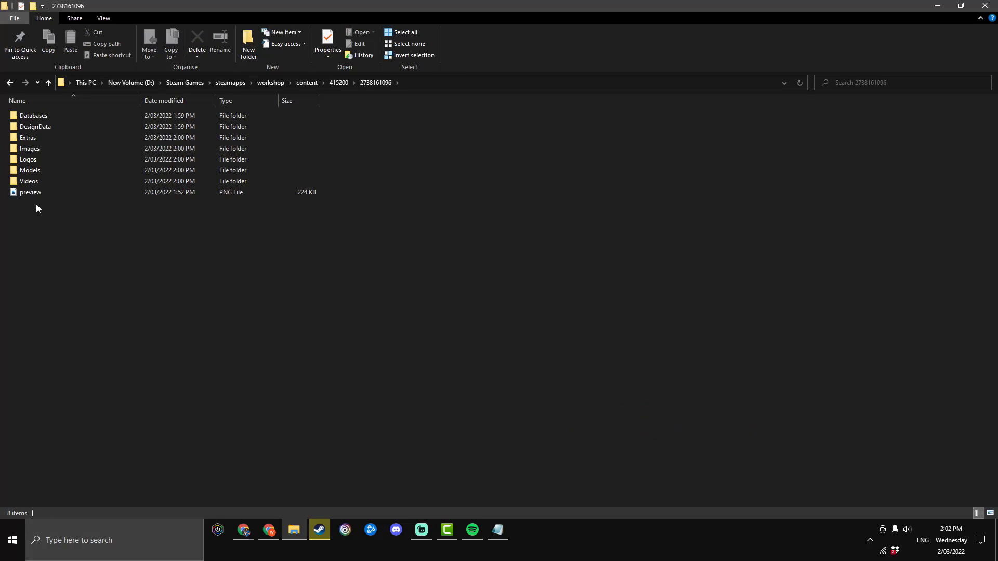
{"action": "mouse_move", "coordinate": [144, 196]}
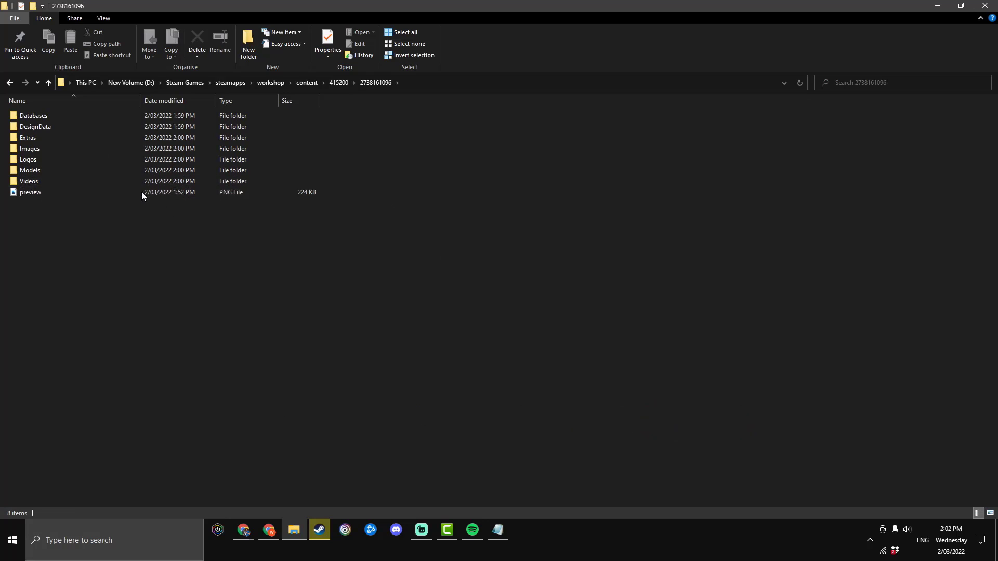
{"action": "mouse_move", "coordinate": [208, 428]}
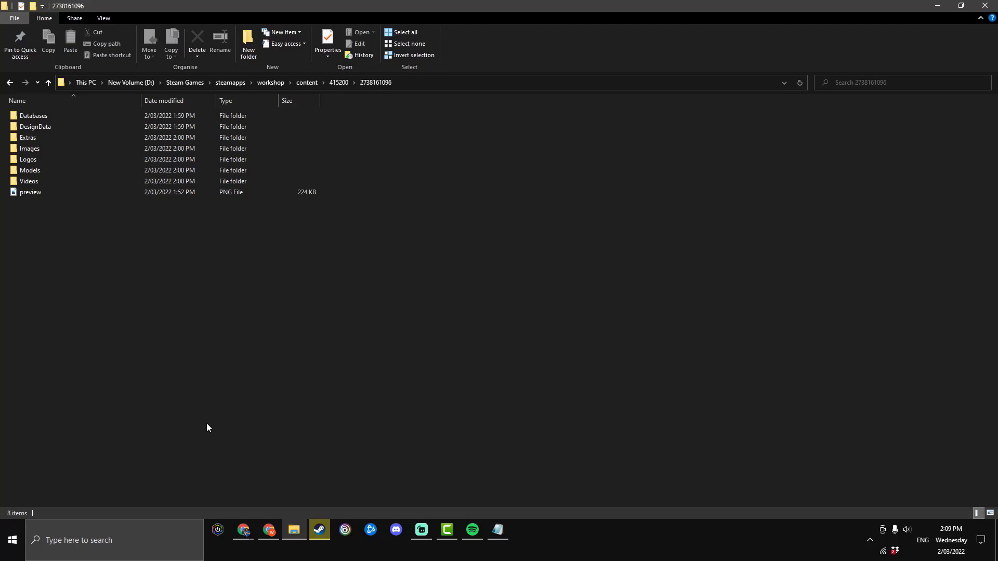
Enter the mod's Extras folder holding the 2022 car models and mod guide
{"action": "double_click", "coordinate": [26, 137]}
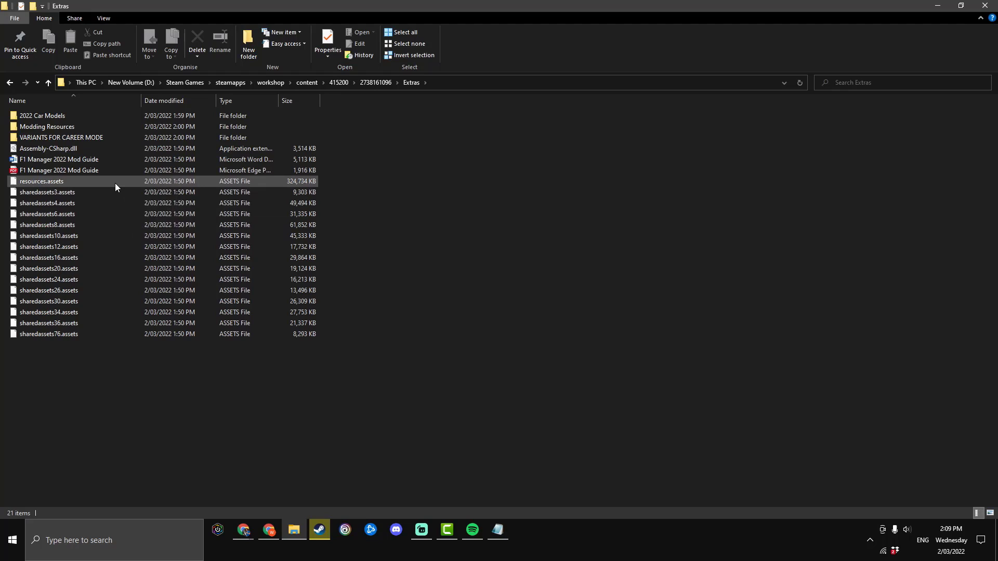
{"action": "mouse_move", "coordinate": [79, 170]}
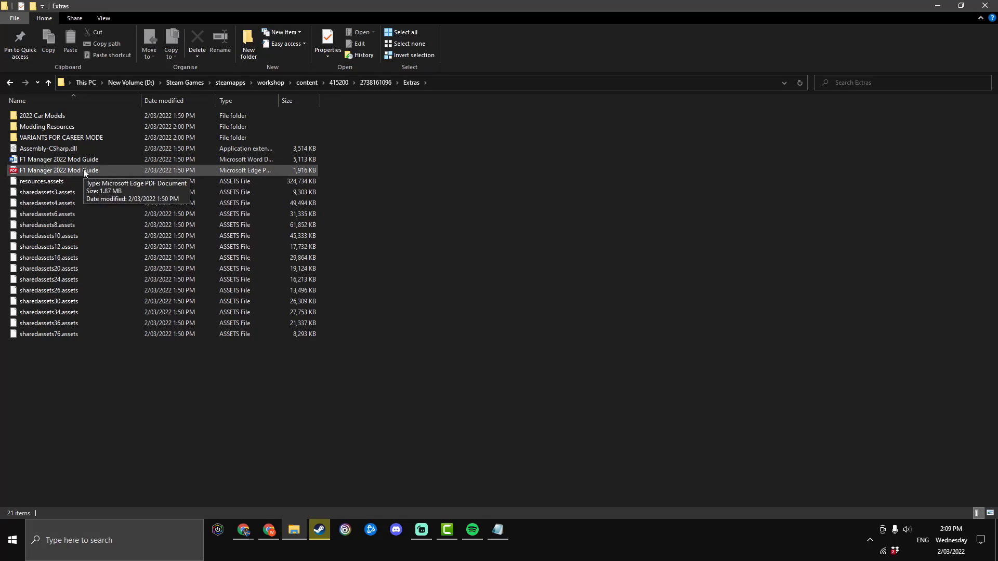
{"action": "mouse_move", "coordinate": [456, 263]}
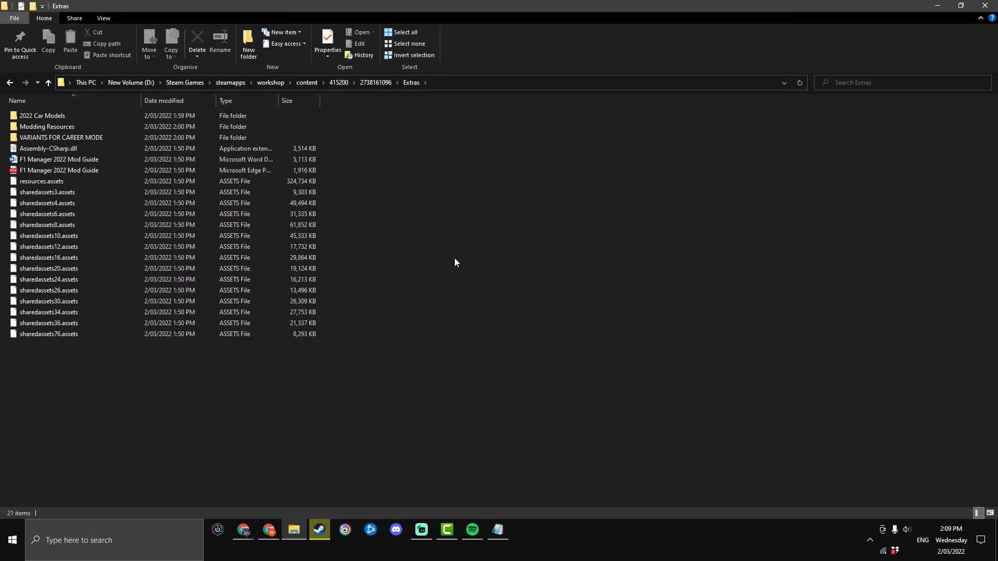
{"action": "mouse_move", "coordinate": [451, 247]}
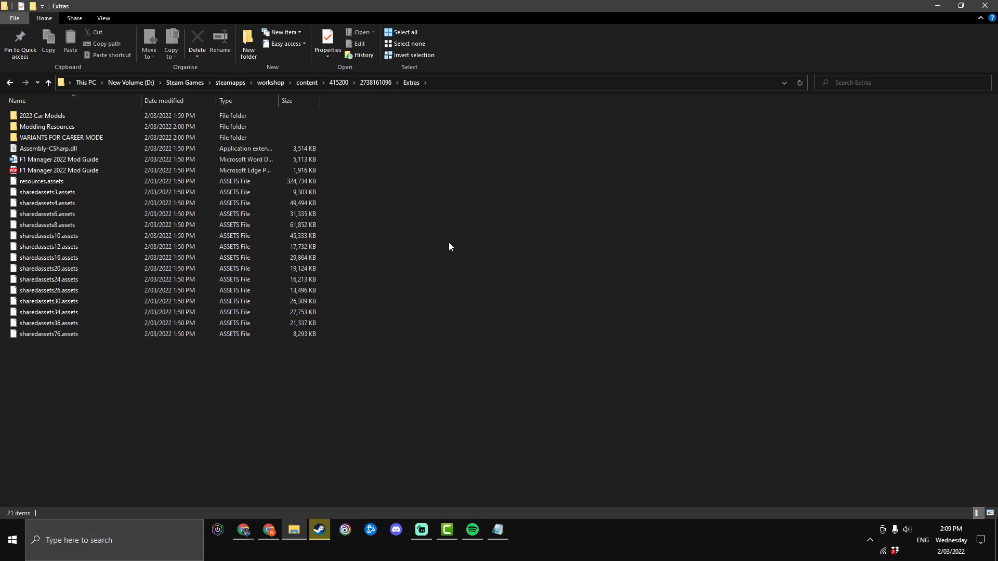
{"action": "mouse_move", "coordinate": [415, 277]}
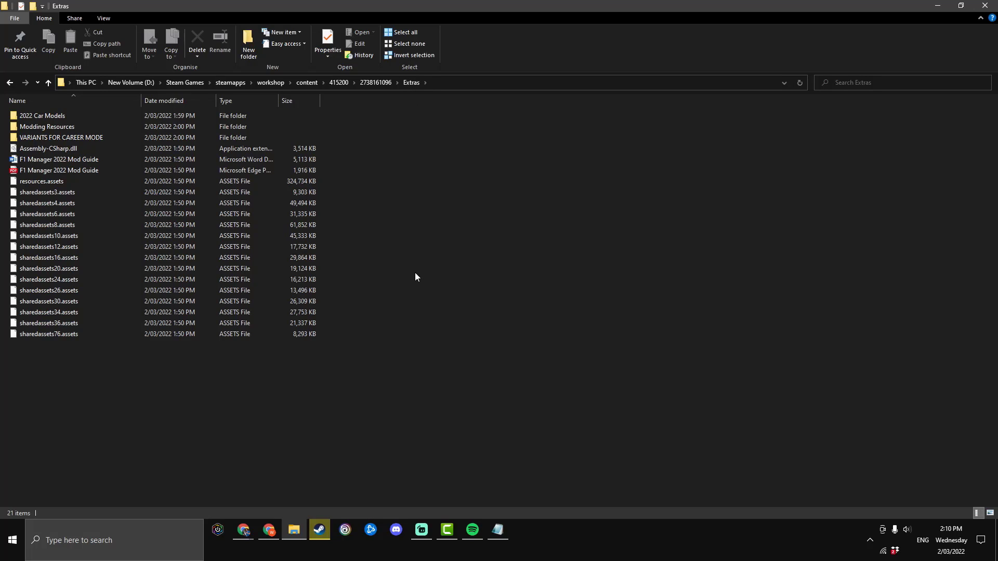
{"action": "mouse_move", "coordinate": [415, 279]}
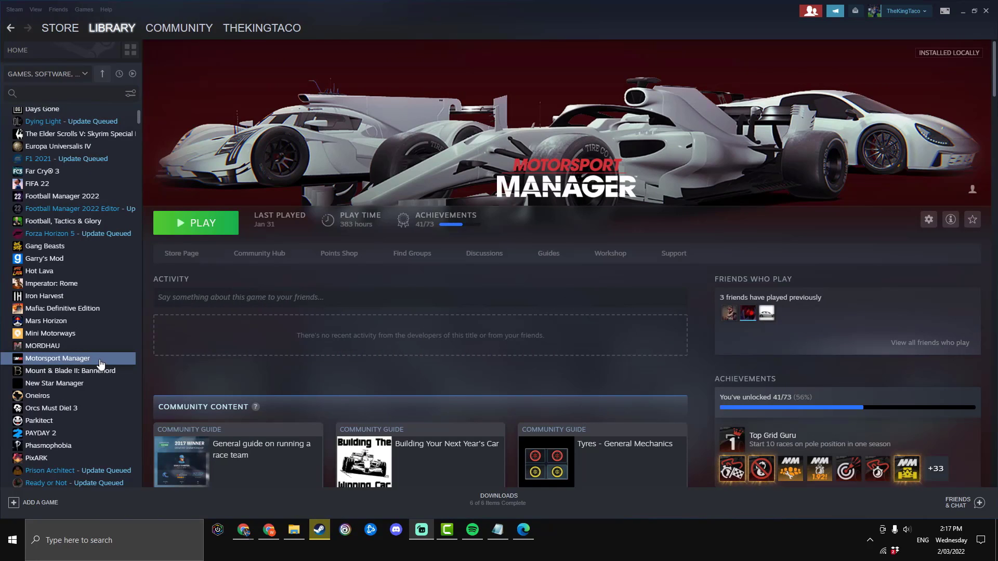
Browse Motorsport Manager's install folder through Properties > Local Files
{"action": "right_click", "coordinate": [57, 358]}
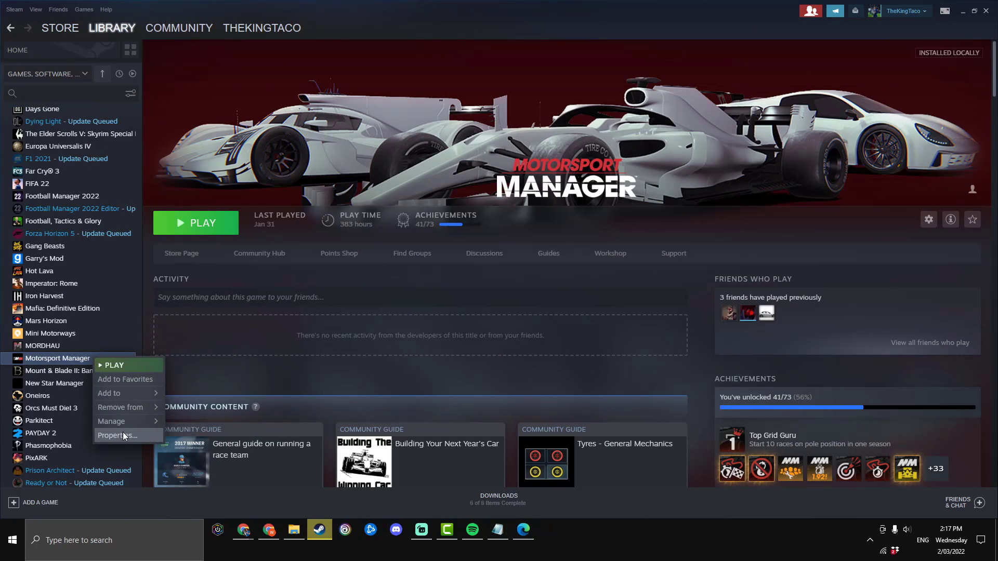
{"action": "left_click", "coordinate": [118, 435]}
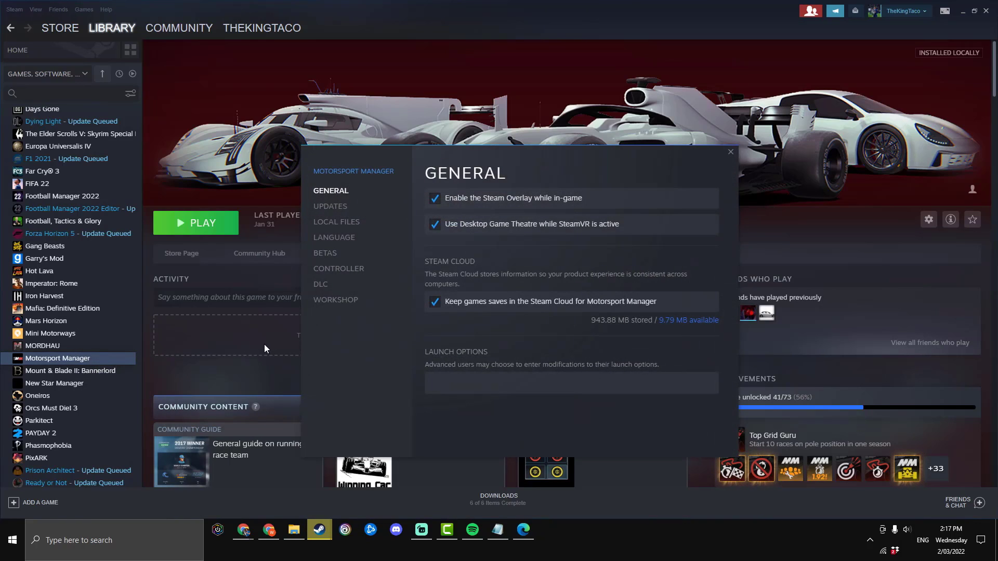
{"action": "mouse_move", "coordinate": [336, 228]}
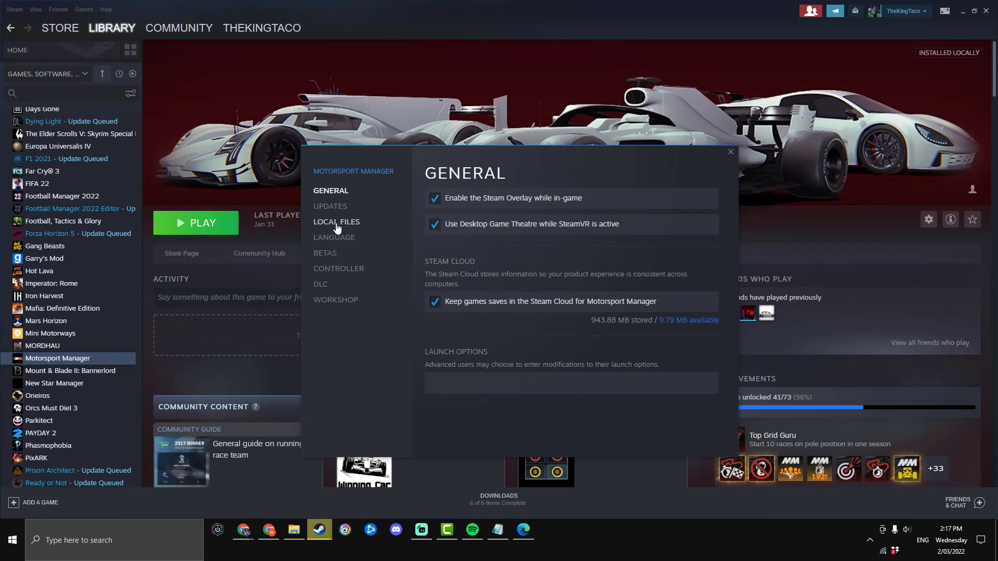
{"action": "left_click", "coordinate": [336, 221]}
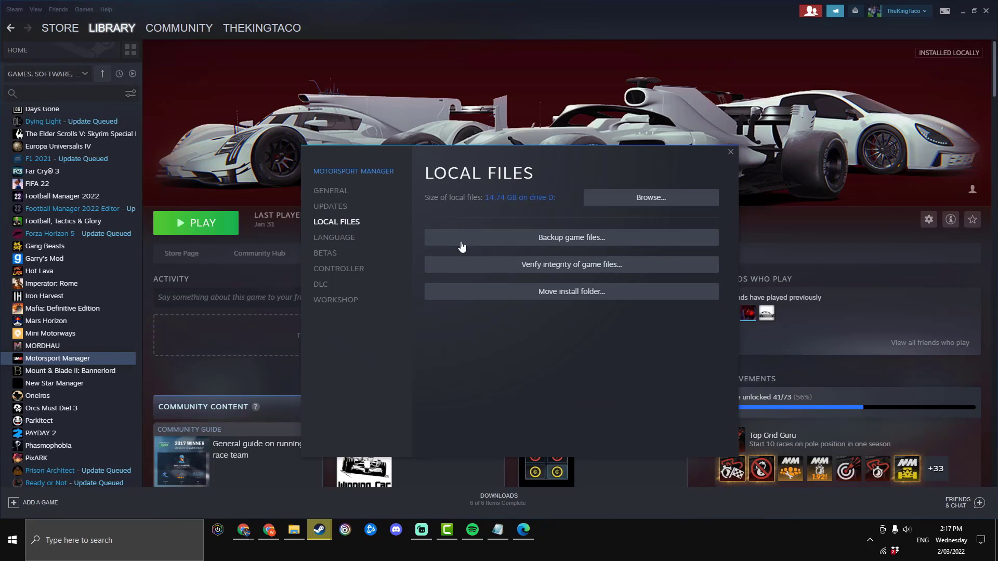
{"action": "mouse_move", "coordinate": [553, 273]}
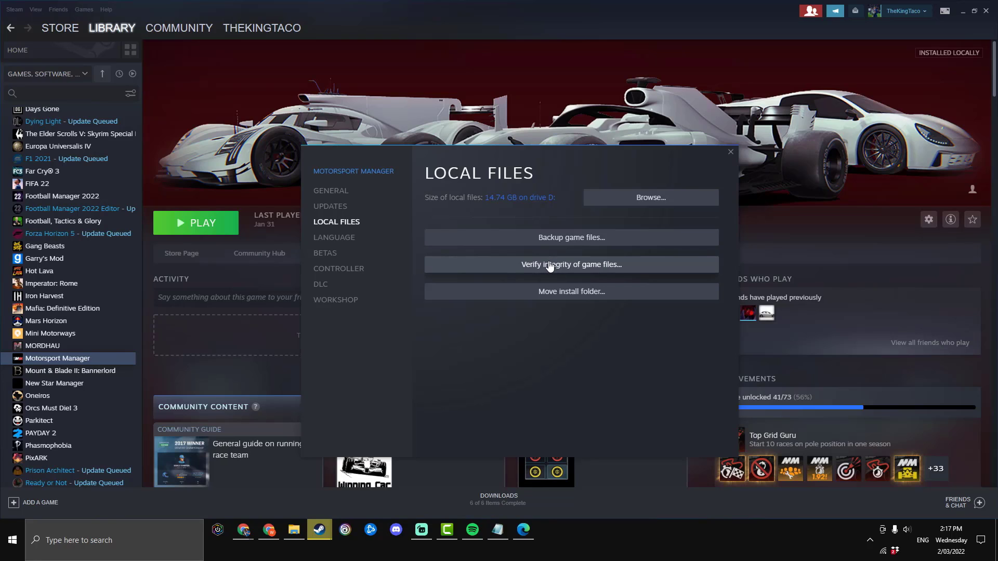
{"action": "mouse_move", "coordinate": [496, 402]}
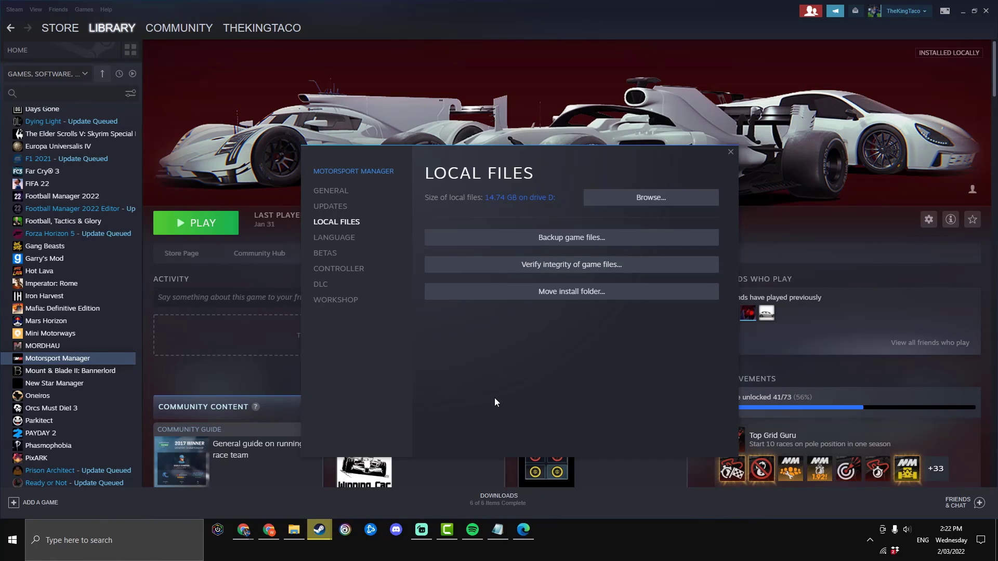
{"action": "mouse_move", "coordinate": [648, 201]}
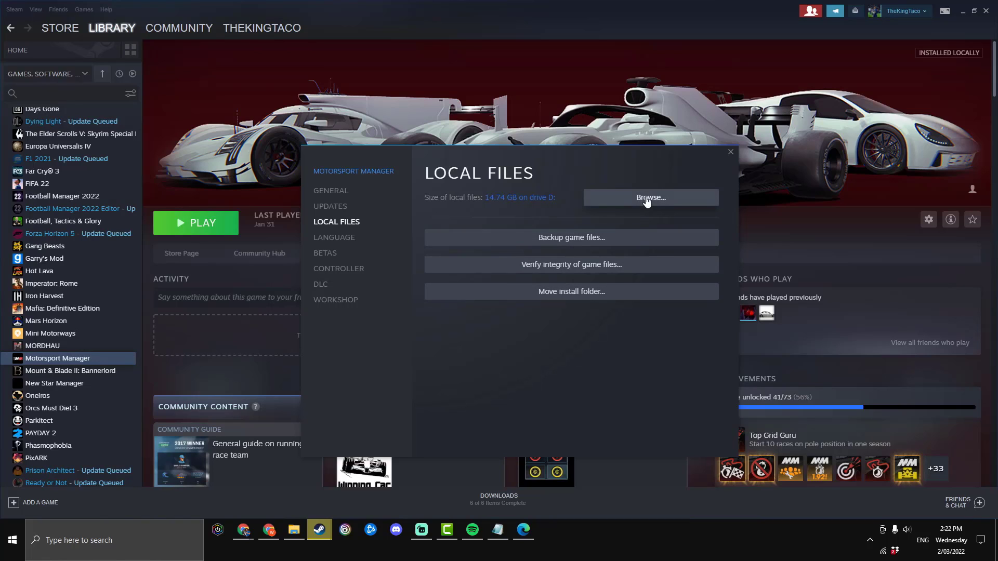
{"action": "mouse_move", "coordinate": [475, 184]}
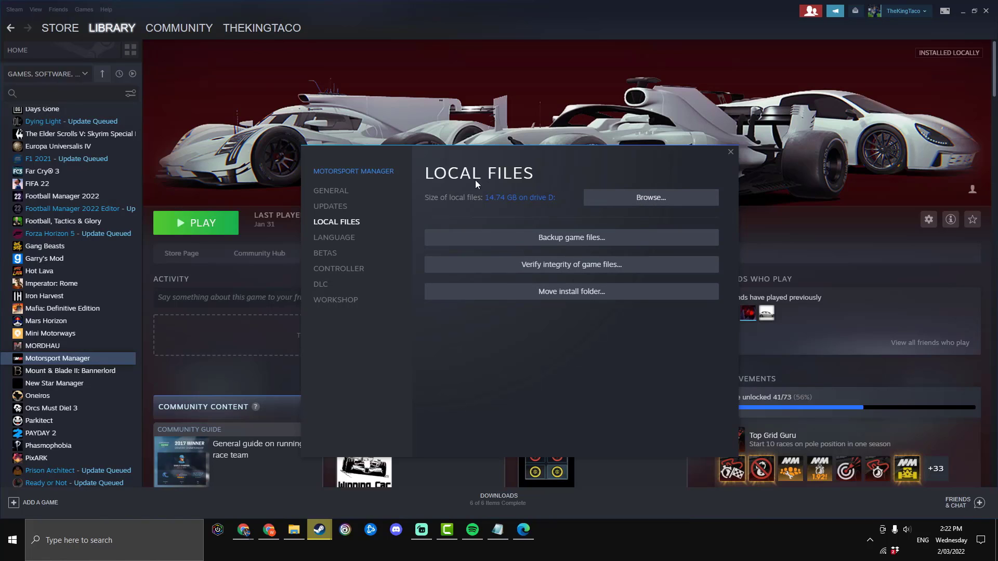
{"action": "left_click", "coordinate": [651, 197]}
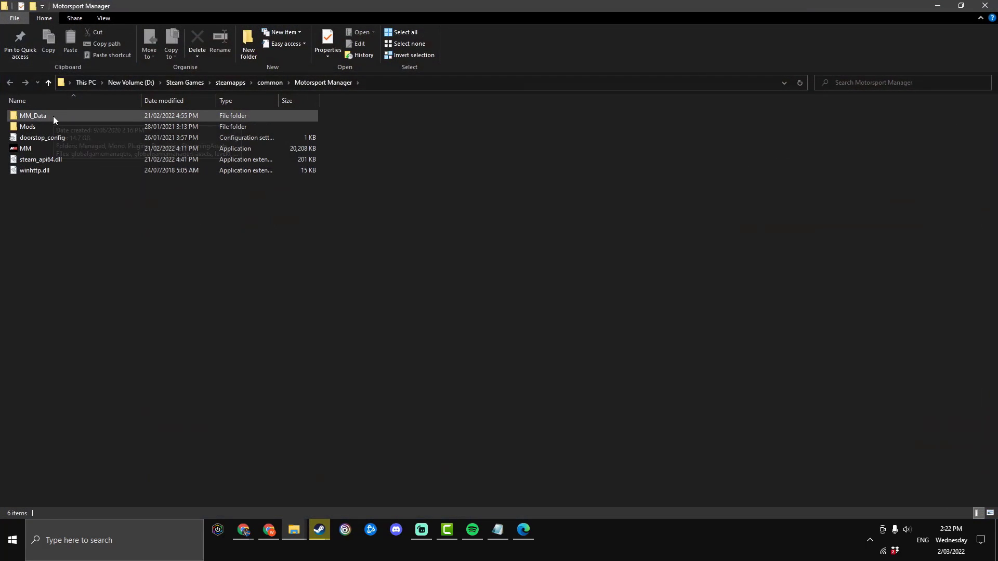
In MM_Data, select sharedassets3.assets, resources.assets and the other listed files and copy them
{"action": "double_click", "coordinate": [33, 116]}
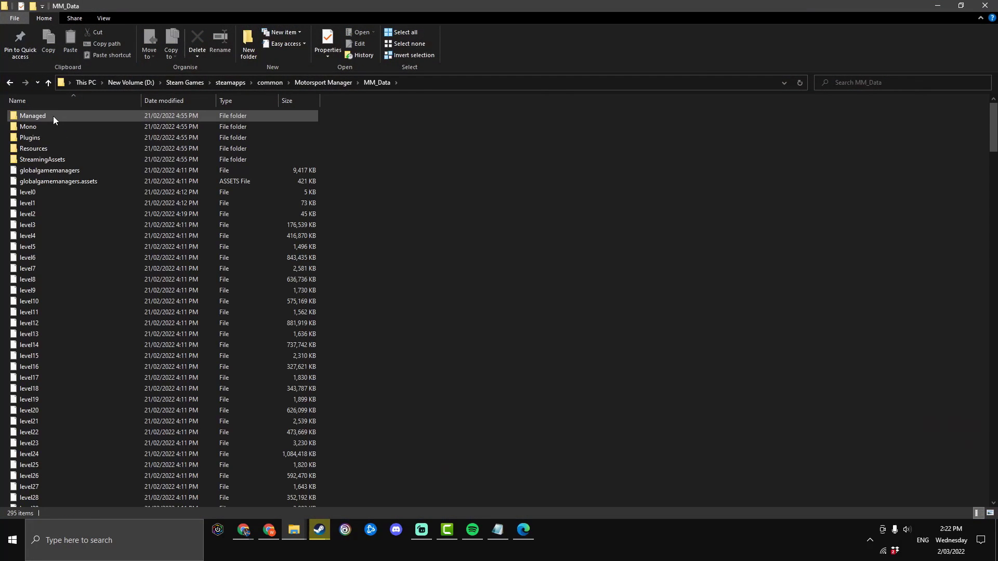
{"action": "double_click", "coordinate": [33, 116]}
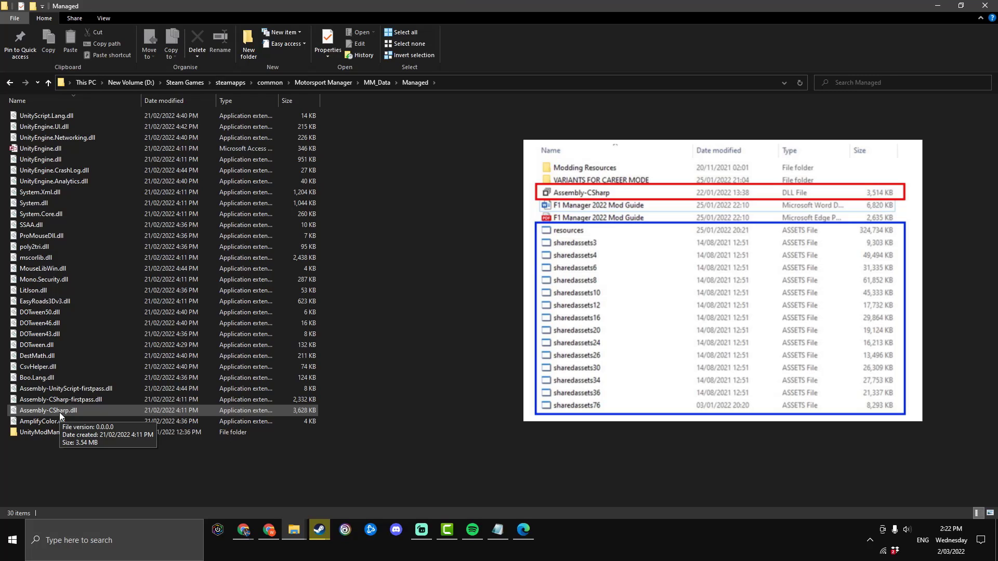
{"action": "left_click", "coordinate": [48, 410]}
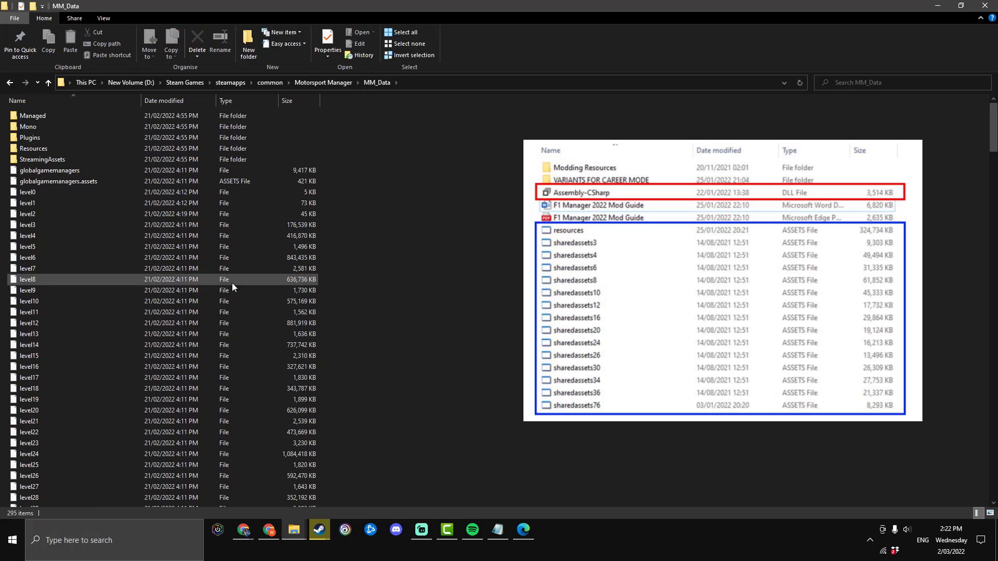
{"action": "scroll", "scroll_direction": "down", "scroll_amount": 3}
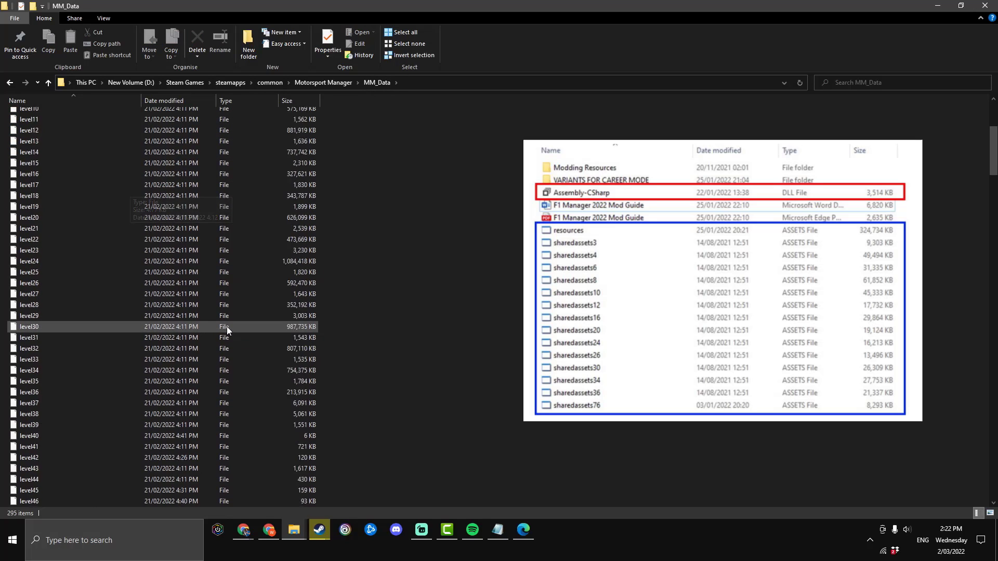
{"action": "scroll", "scroll_direction": "down", "scroll_amount": 3}
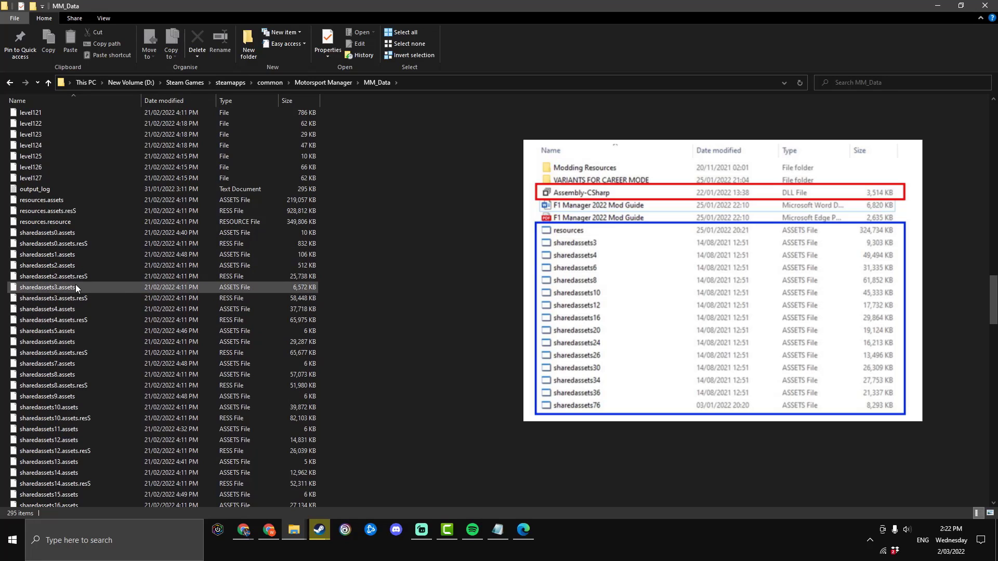
{"action": "mouse_move", "coordinate": [77, 288]}
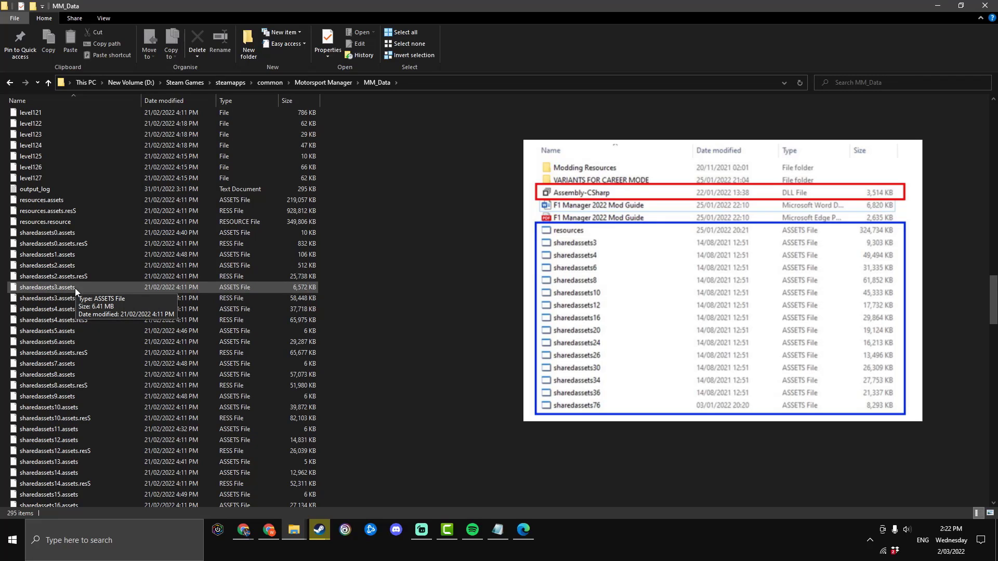
{"action": "scroll", "scroll_direction": "down", "scroll_amount": 3}
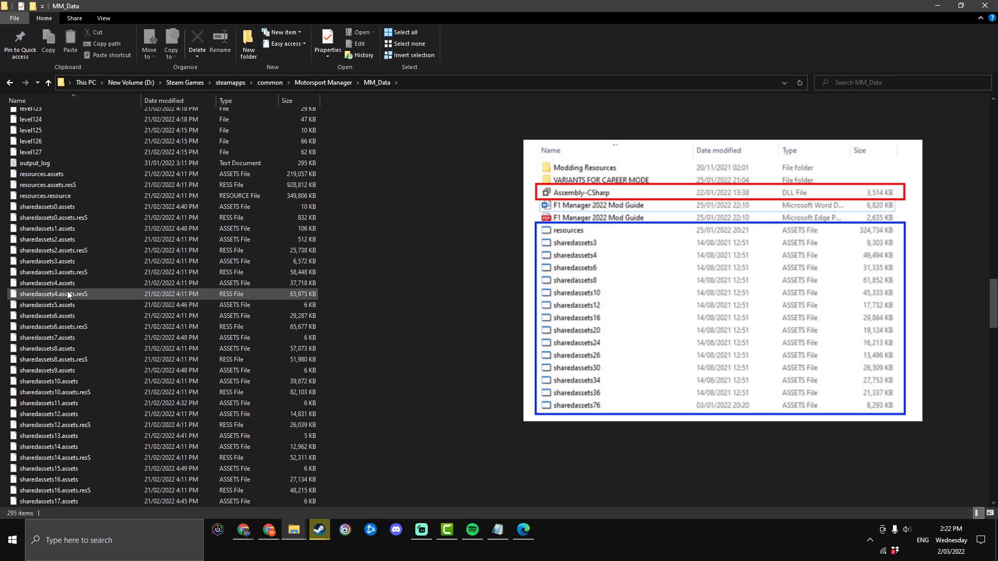
{"action": "mouse_move", "coordinate": [71, 261]}
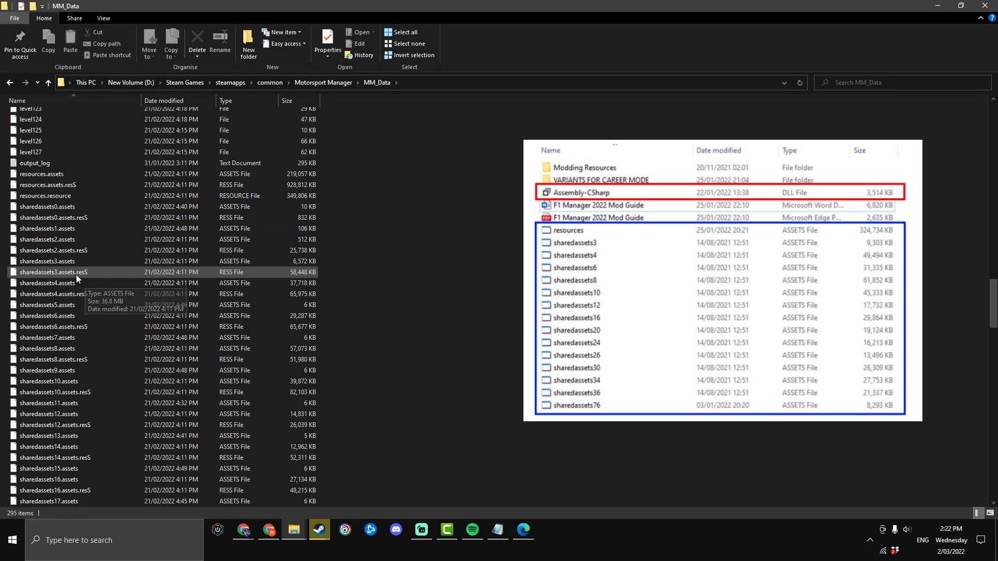
{"action": "left_click", "coordinate": [47, 261]}
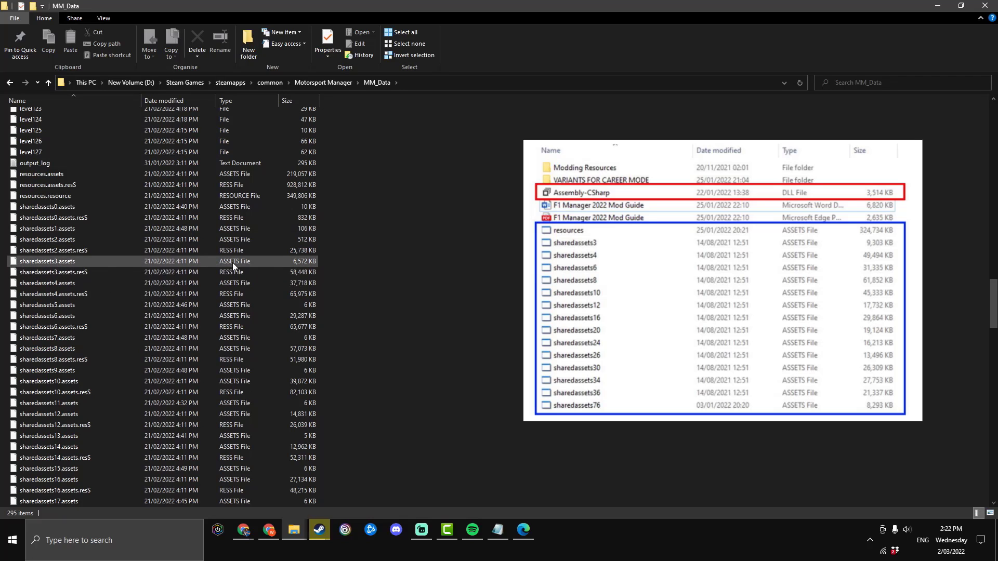
{"action": "mouse_move", "coordinate": [75, 267]}
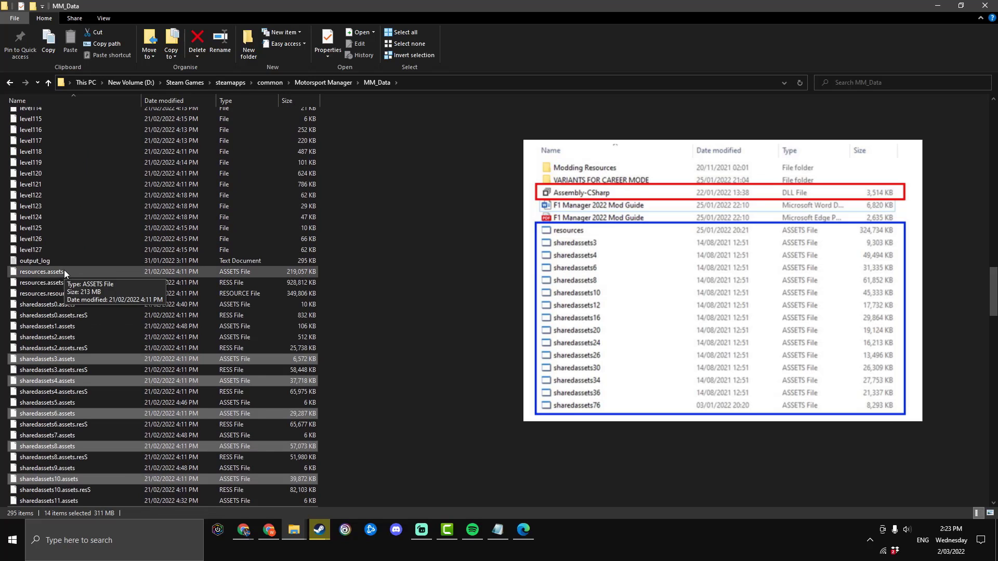
{"action": "left_click", "coordinate": [44, 282]}
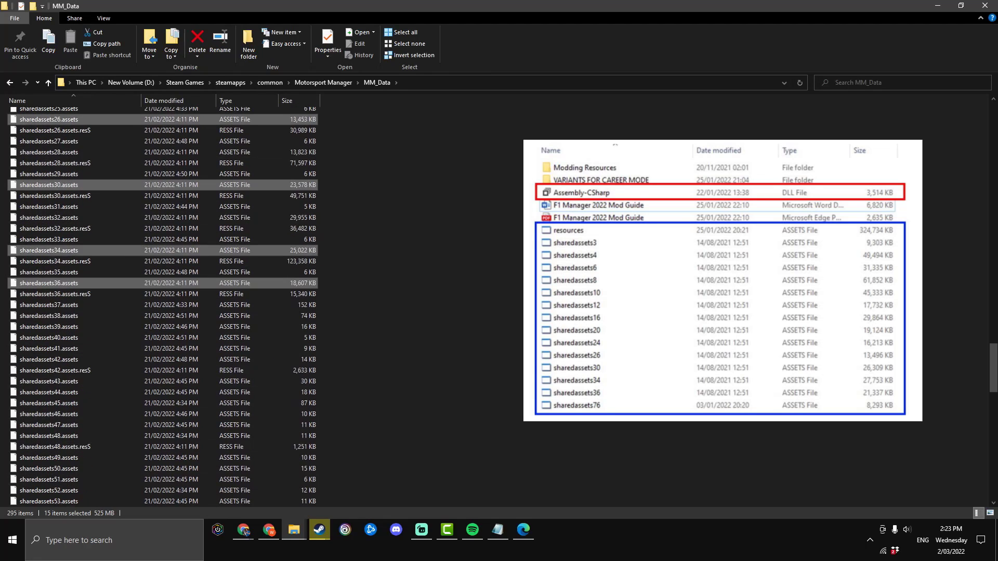
{"action": "scroll", "scroll_direction": "down", "scroll_amount": 3}
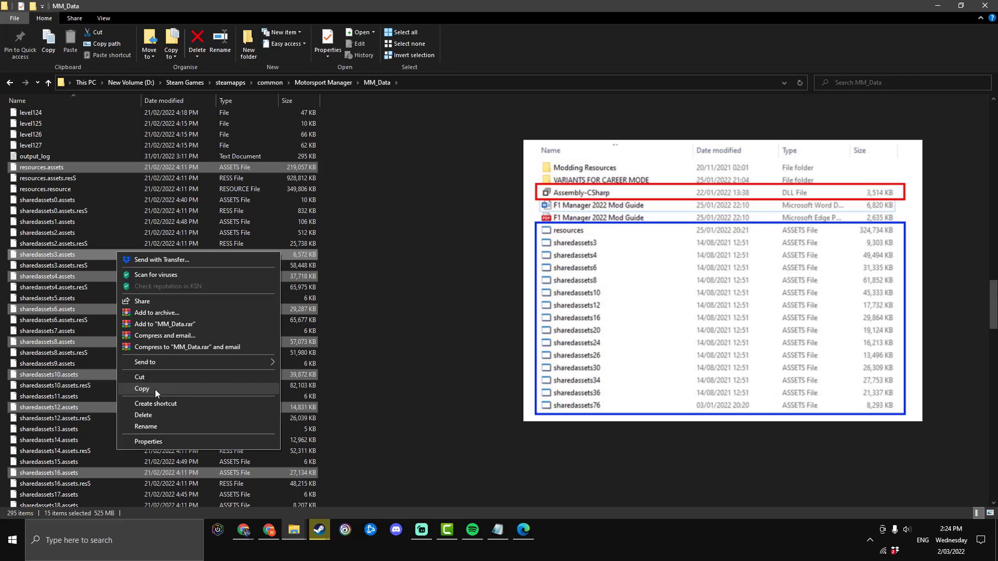
{"action": "left_click", "coordinate": [142, 388]}
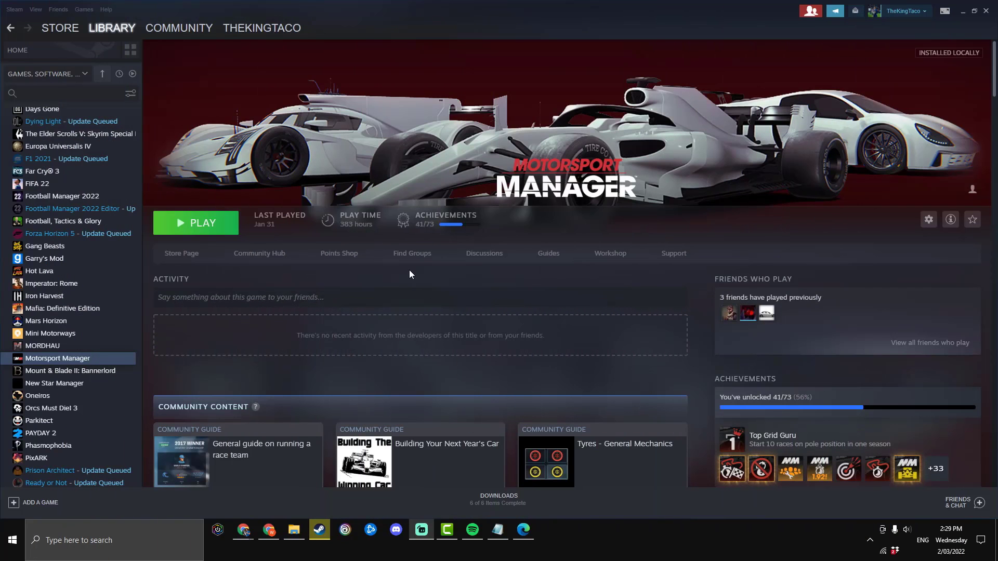
{"action": "mouse_move", "coordinate": [380, 281]}
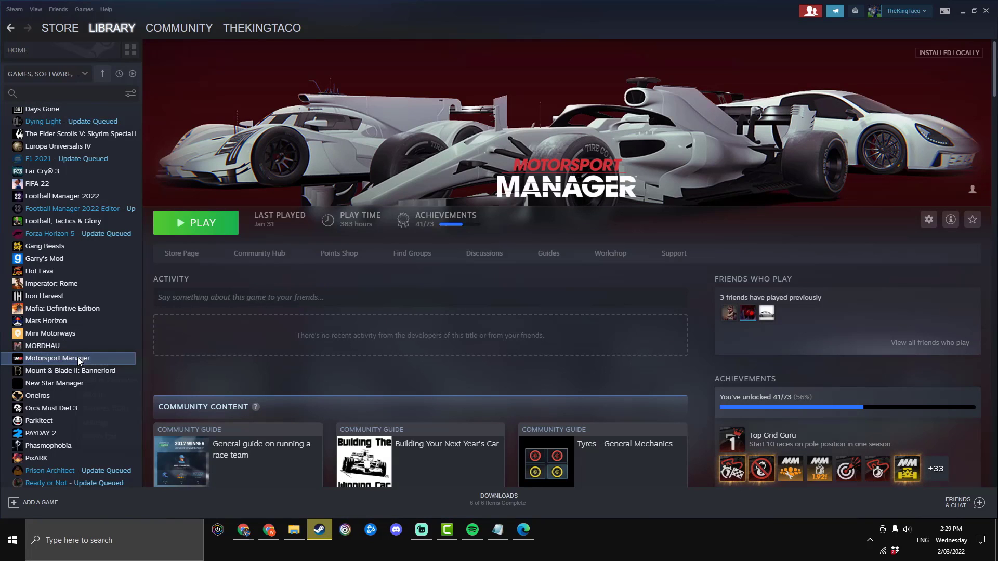
Reopen Motorsport Manager's install folder from its Local Files settings
{"action": "left_click", "coordinate": [928, 220]}
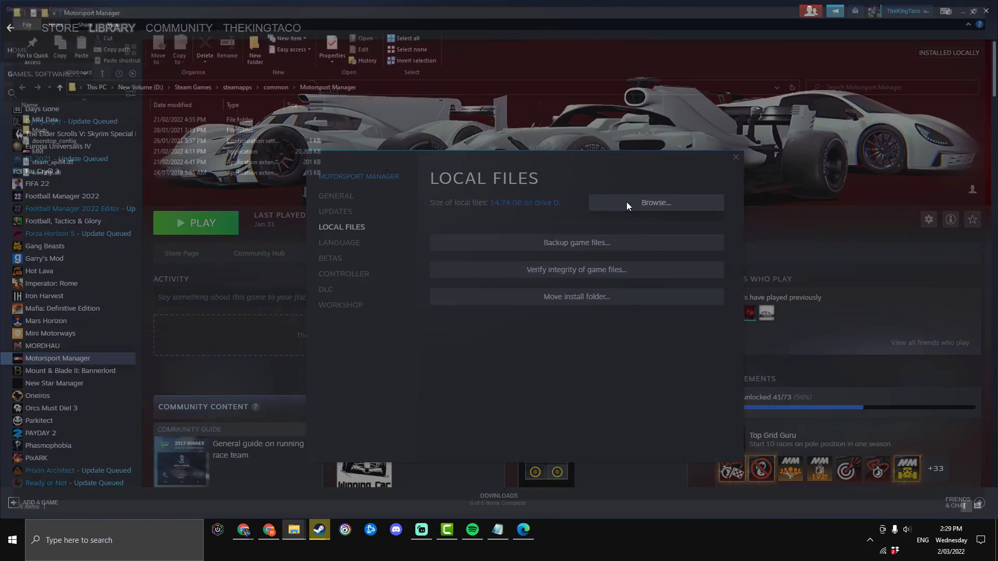
{"action": "left_click", "coordinate": [656, 203]}
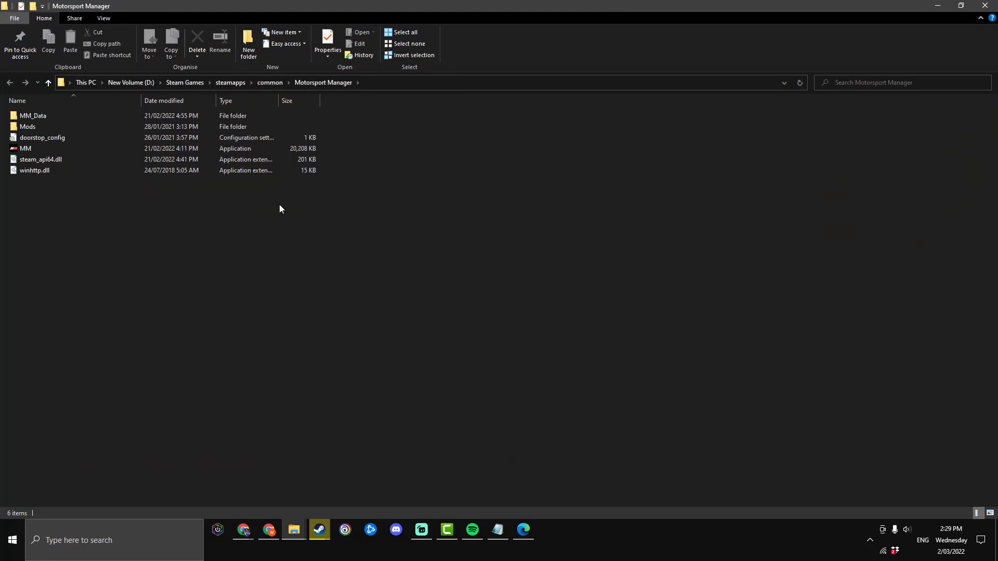
{"action": "mouse_move", "coordinate": [235, 349]}
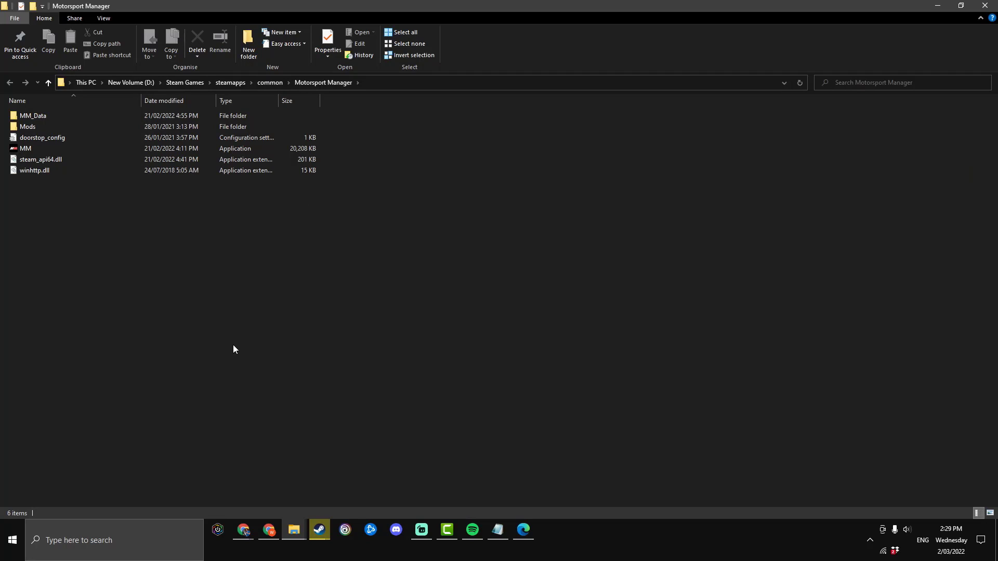
{"action": "mouse_move", "coordinate": [196, 301]}
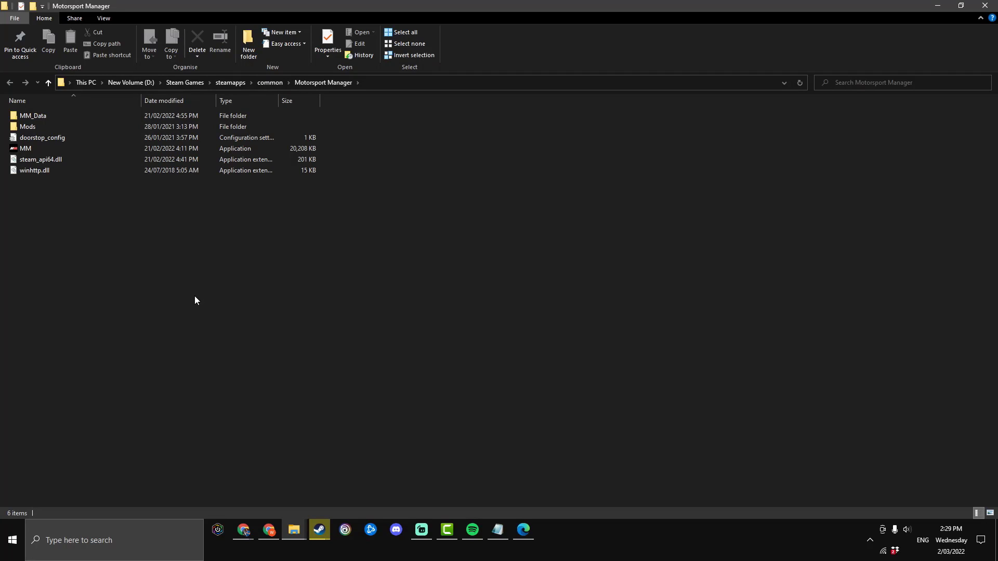
Paste the mod's Extras files into MM_Data, replacing the 15 same-named originals
{"action": "left_click", "coordinate": [32, 116]}
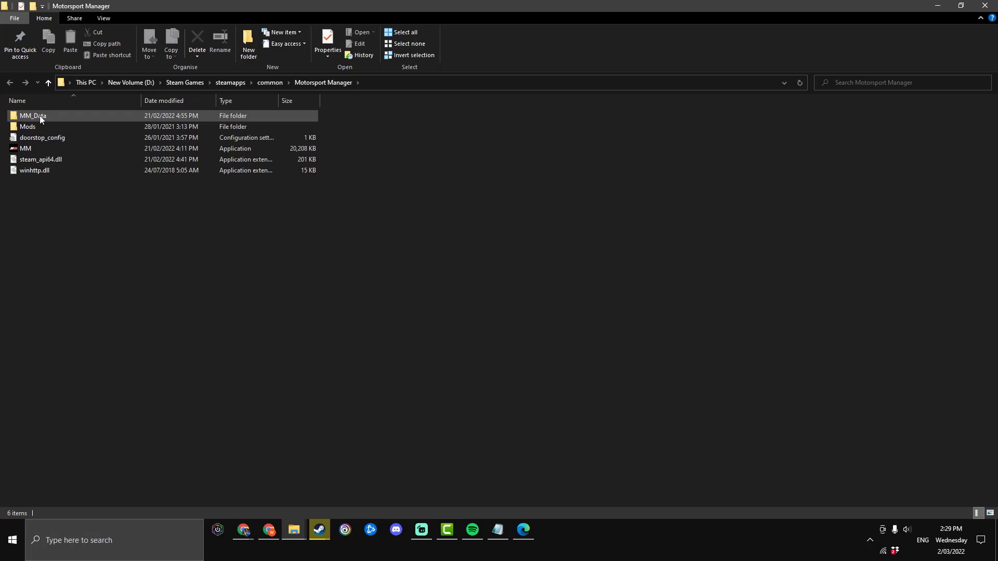
{"action": "double_click", "coordinate": [32, 116]}
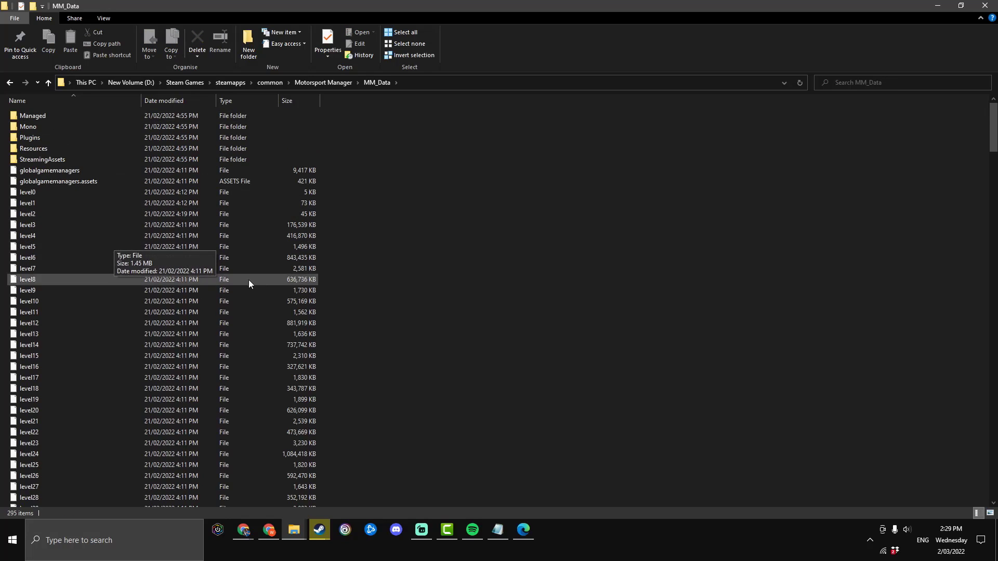
{"action": "mouse_move", "coordinate": [358, 399]}
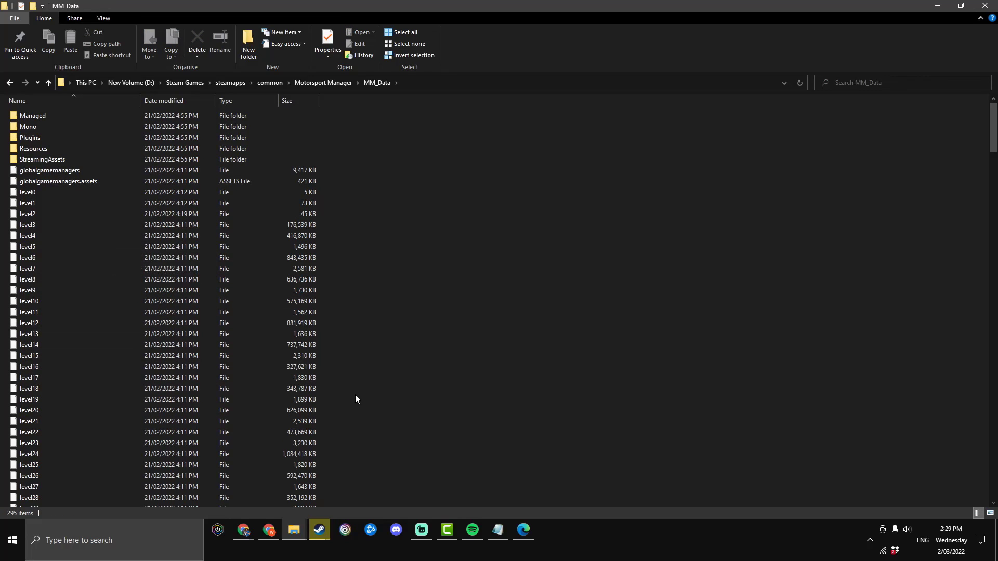
{"action": "mouse_move", "coordinate": [350, 413]}
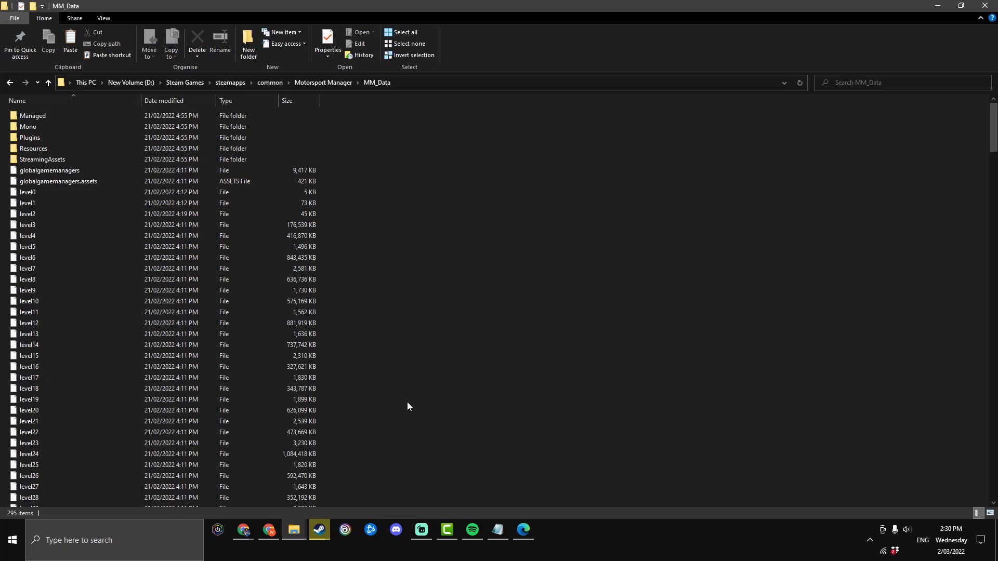
{"action": "mouse_move", "coordinate": [411, 283]}
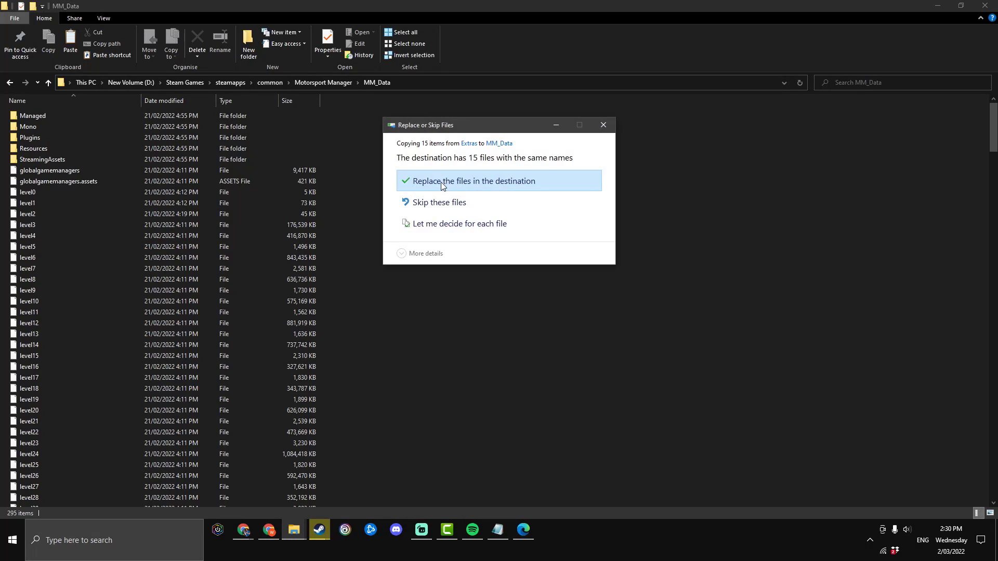
{"action": "left_click", "coordinate": [445, 181]}
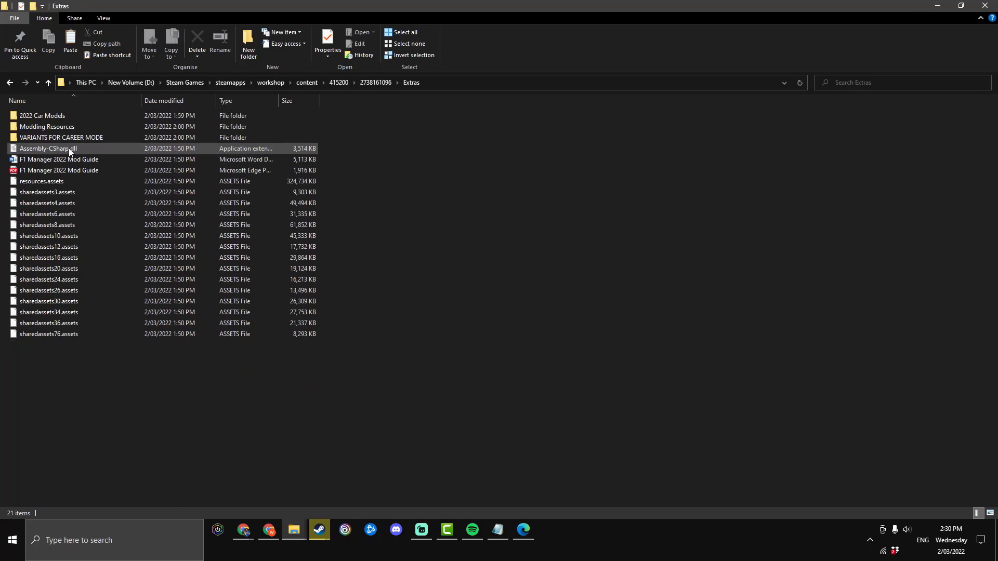
{"action": "mouse_move", "coordinate": [62, 149]}
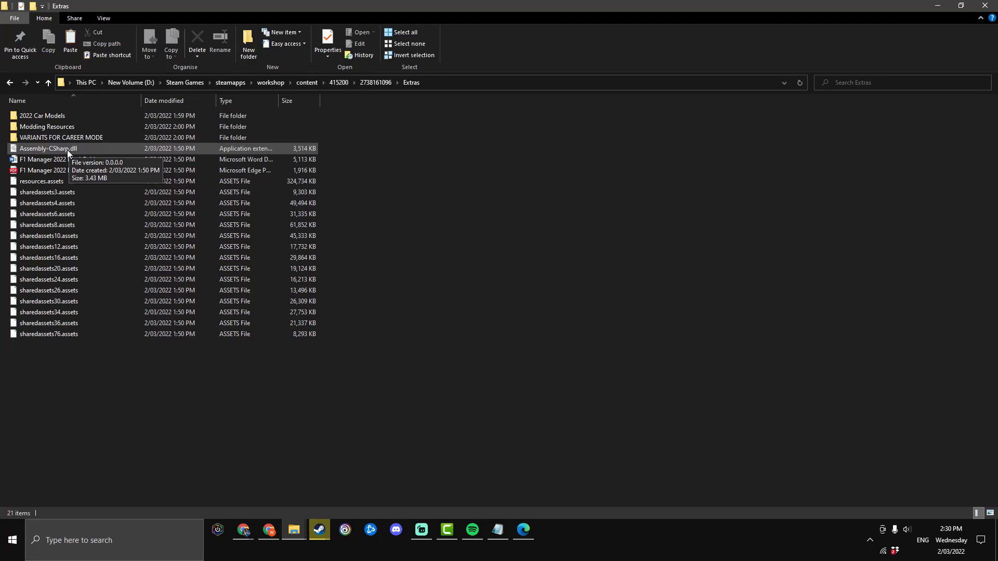
Copy Assembly-CSharp.dll from Extras into MM_Data's Managed folder, replacing the original
{"action": "left_click", "coordinate": [48, 148]}
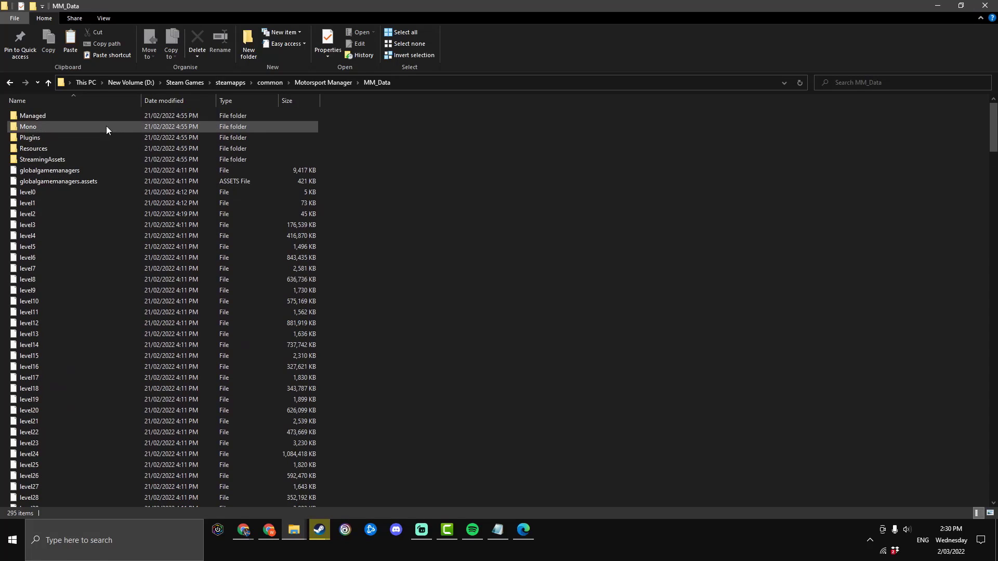
{"action": "double_click", "coordinate": [32, 115]}
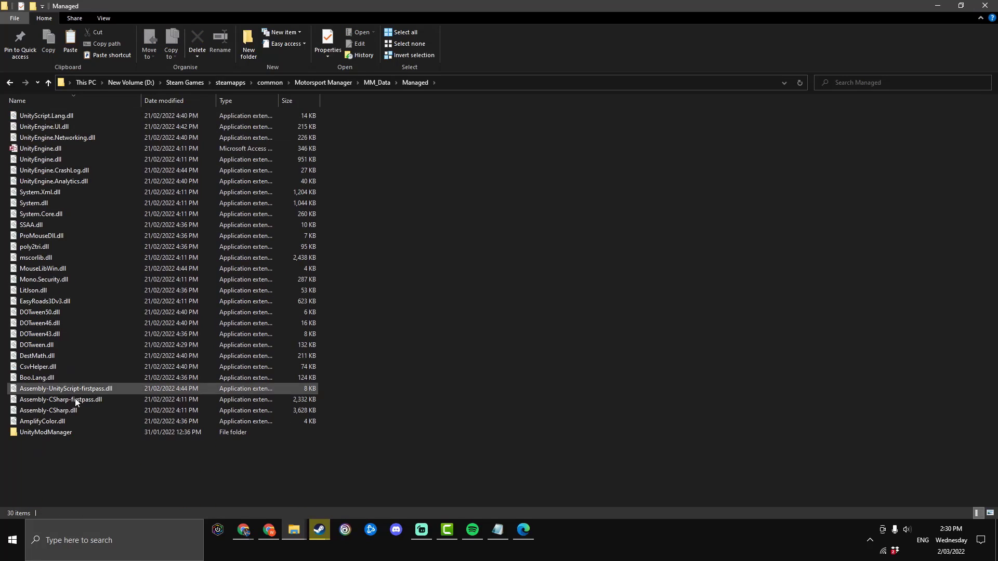
{"action": "mouse_move", "coordinate": [64, 412]}
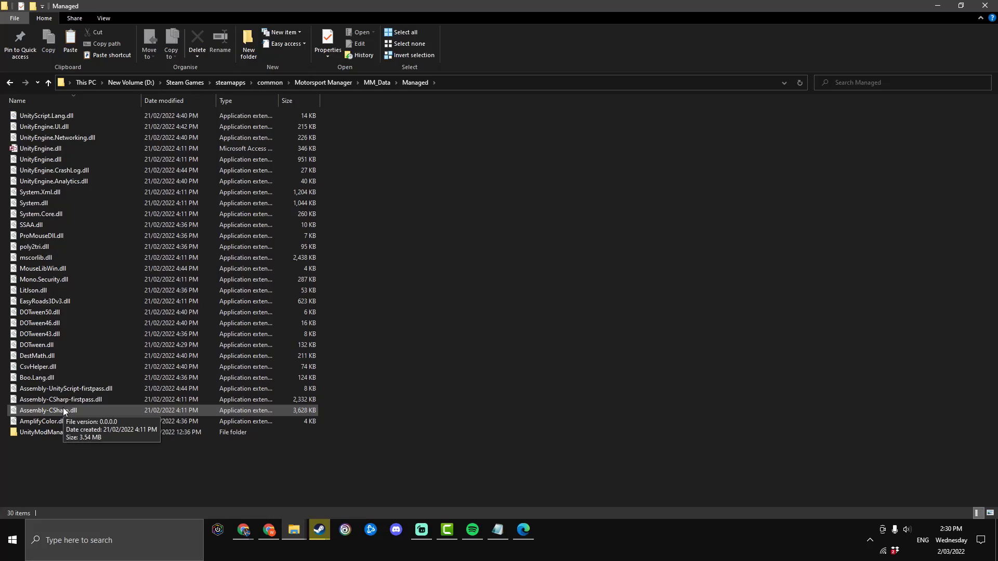
{"action": "mouse_move", "coordinate": [402, 235]}
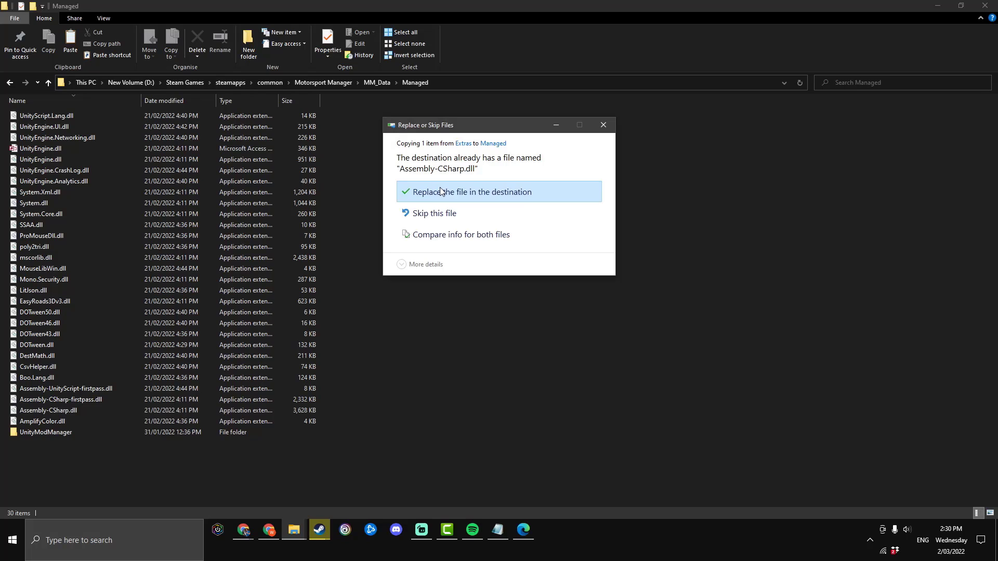
{"action": "left_click", "coordinate": [473, 192]}
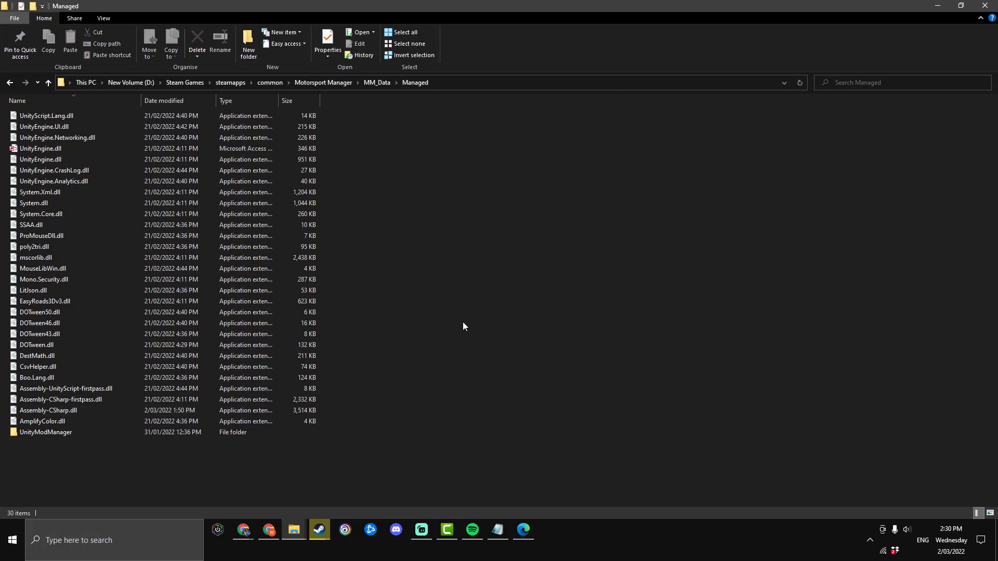
{"action": "left_click", "coordinate": [319, 529]}
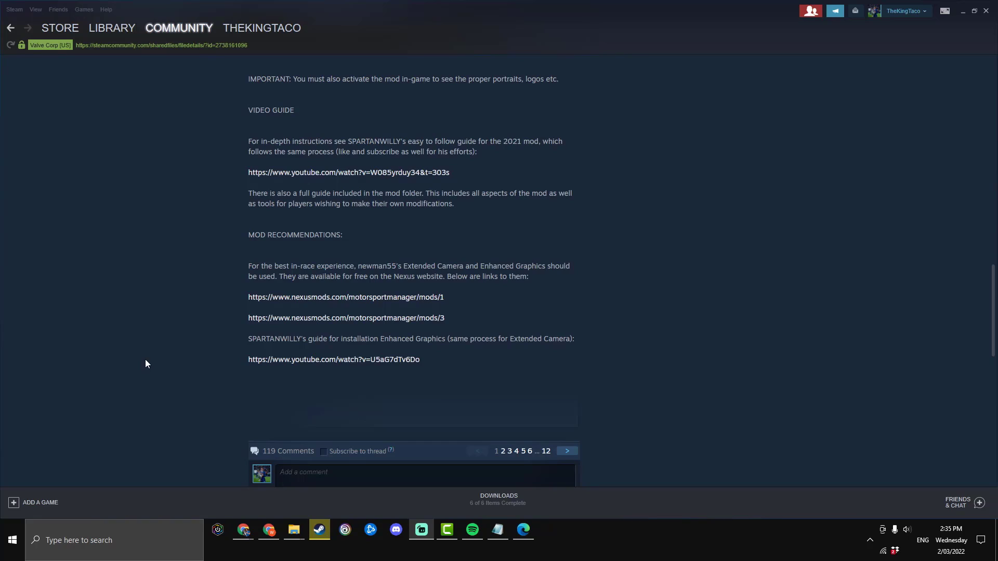
{"action": "mouse_move", "coordinate": [360, 301]}
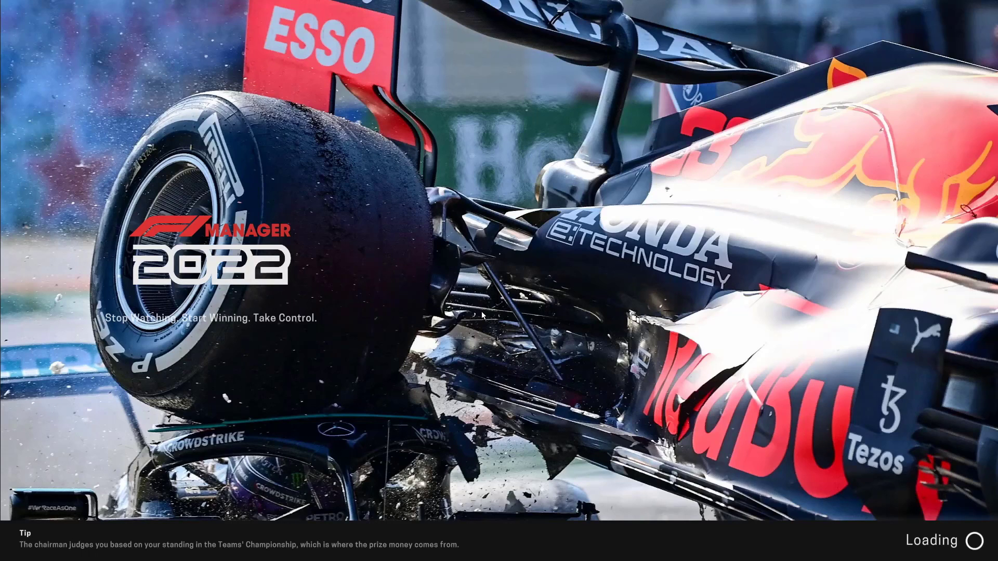
{"action": "mouse_move", "coordinate": [337, 329]}
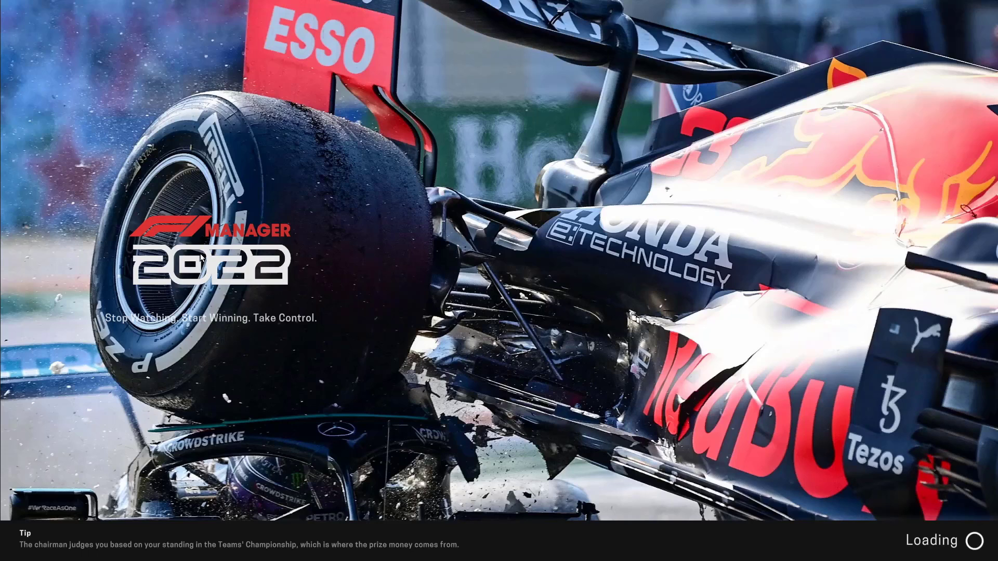
{"action": "mouse_move", "coordinate": [254, 296]}
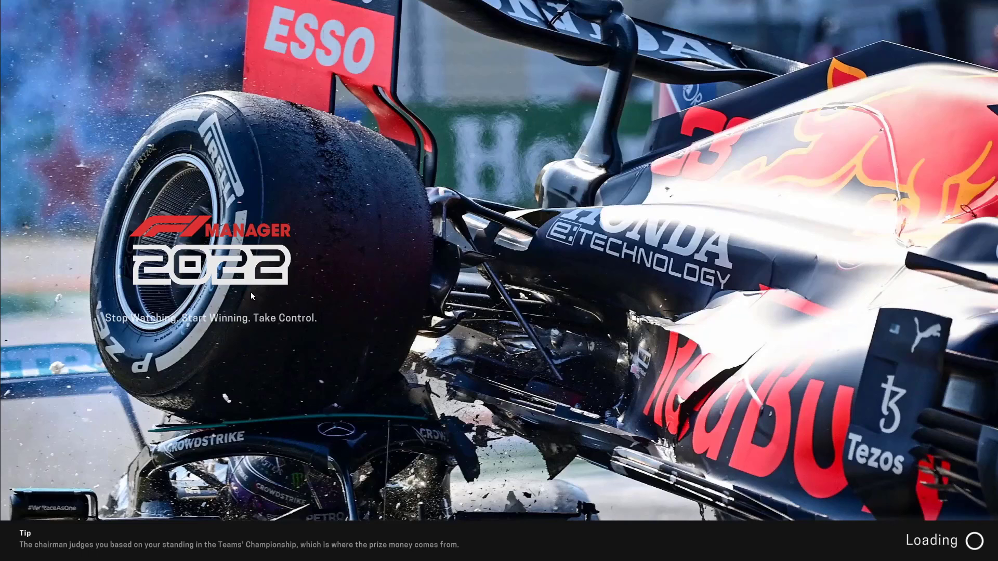
{"action": "mouse_move", "coordinate": [468, 390]}
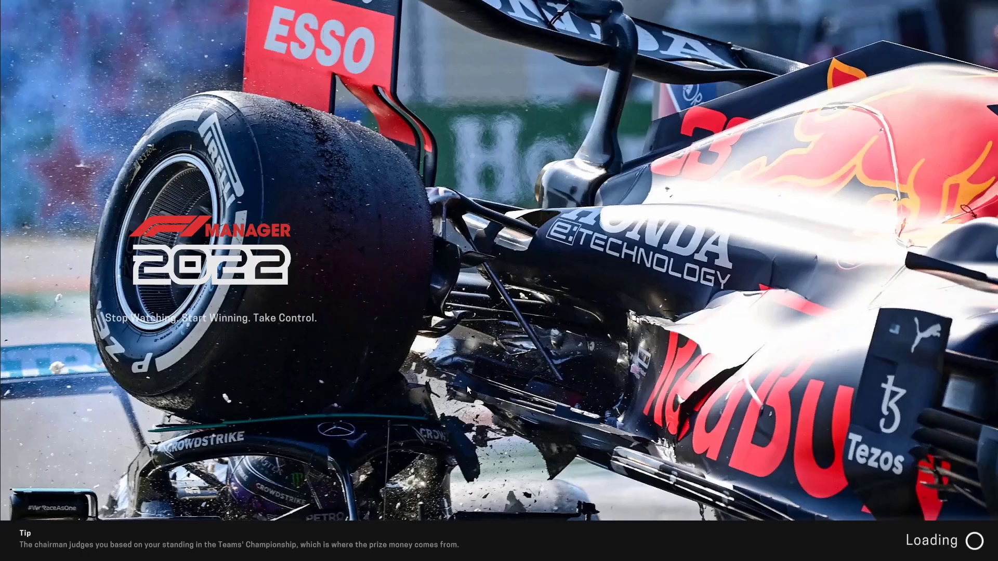
{"action": "mouse_move", "coordinate": [368, 414]}
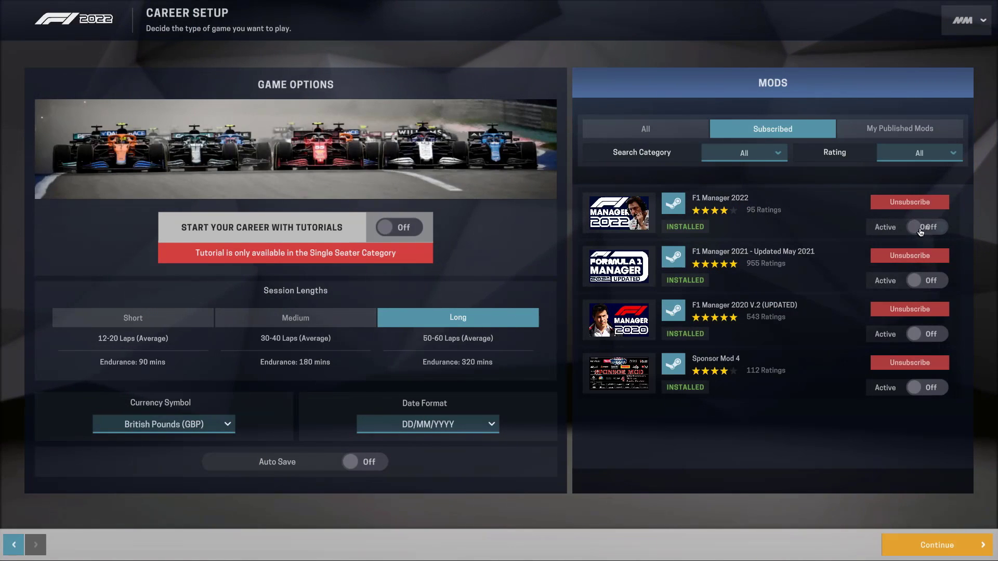
Toggle the F1 Manager 2022 mod Active to On and continue to team selection
{"action": "left_click", "coordinate": [926, 227]}
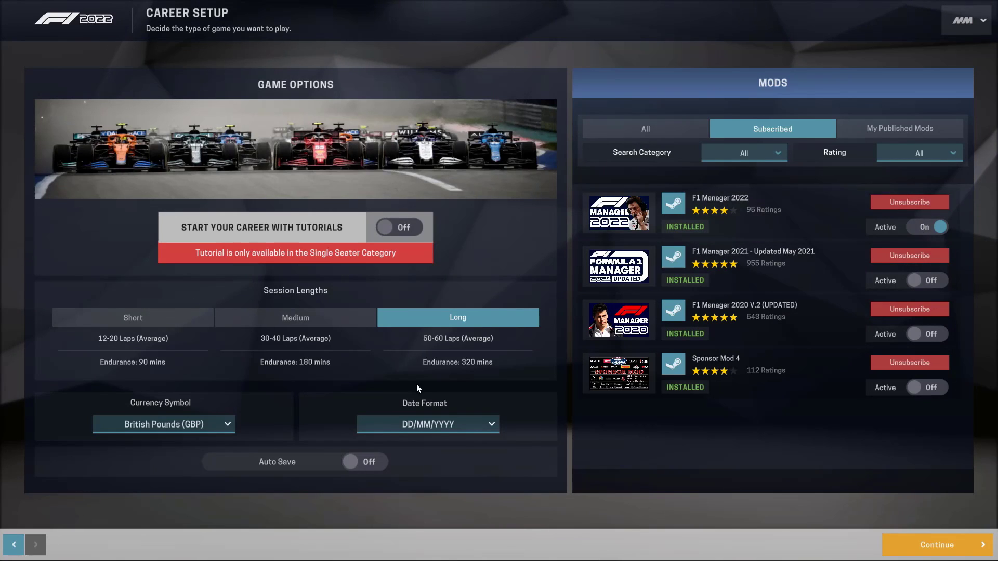
{"action": "mouse_move", "coordinate": [410, 394]}
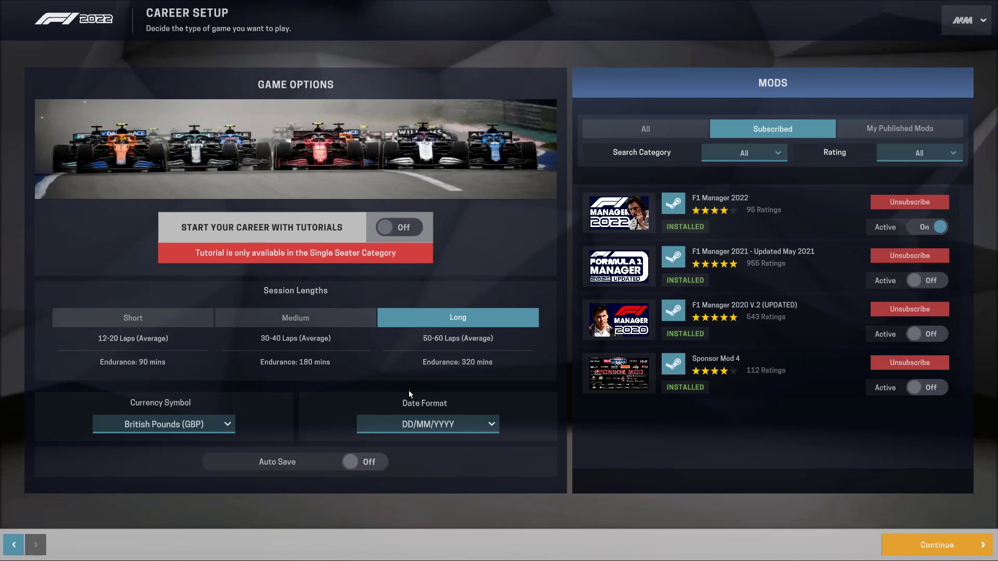
{"action": "mouse_move", "coordinate": [413, 386]}
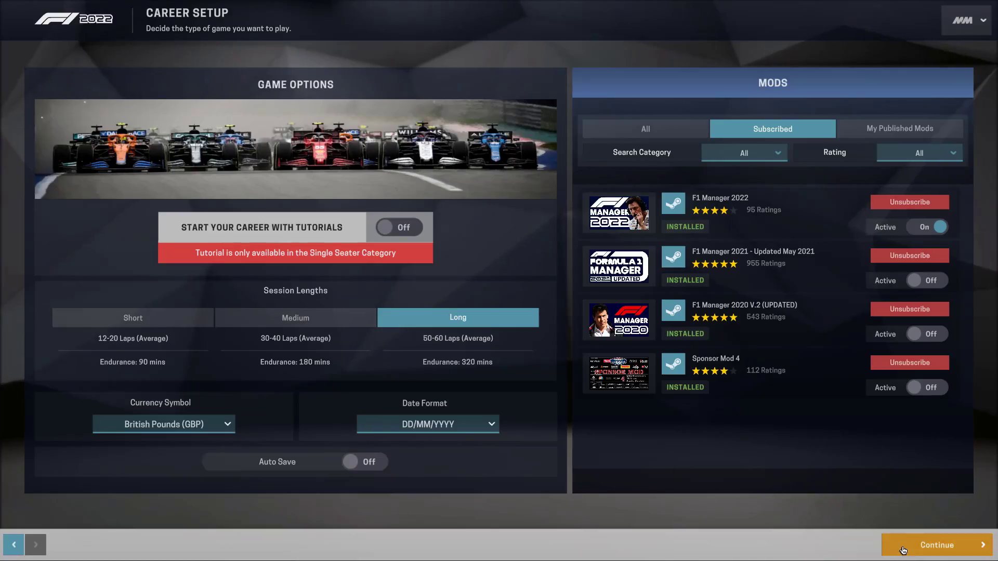
{"action": "left_click", "coordinate": [936, 544]}
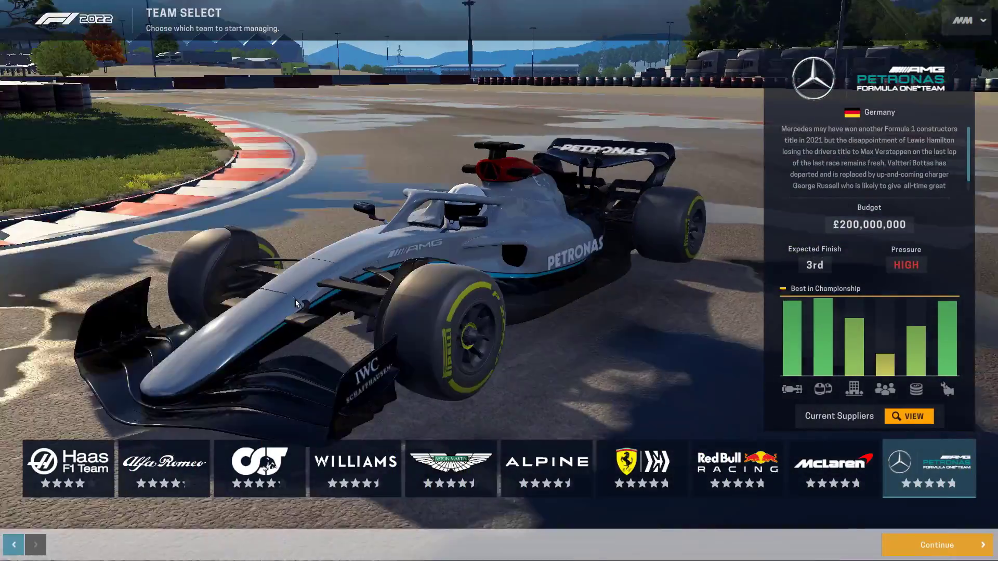
Preview the 2022 cars of McLaren, Red Bull, Ferrari, Alpine, Aston Martin, Williams, AlphaTauri, Alfa Romeo and Haas, ending on Alfa Romeo
{"action": "left_click", "coordinate": [833, 469]}
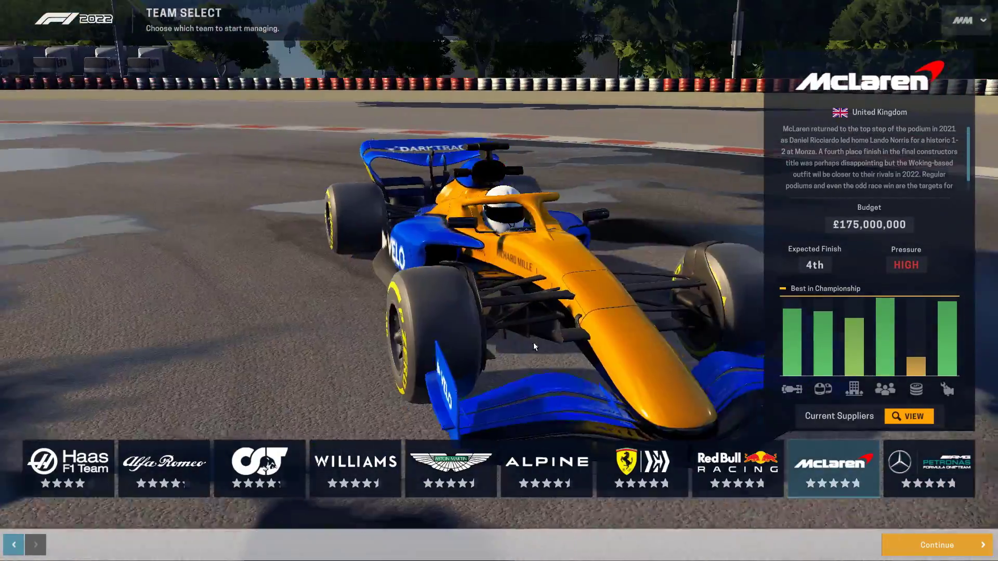
{"action": "left_click", "coordinate": [738, 467]}
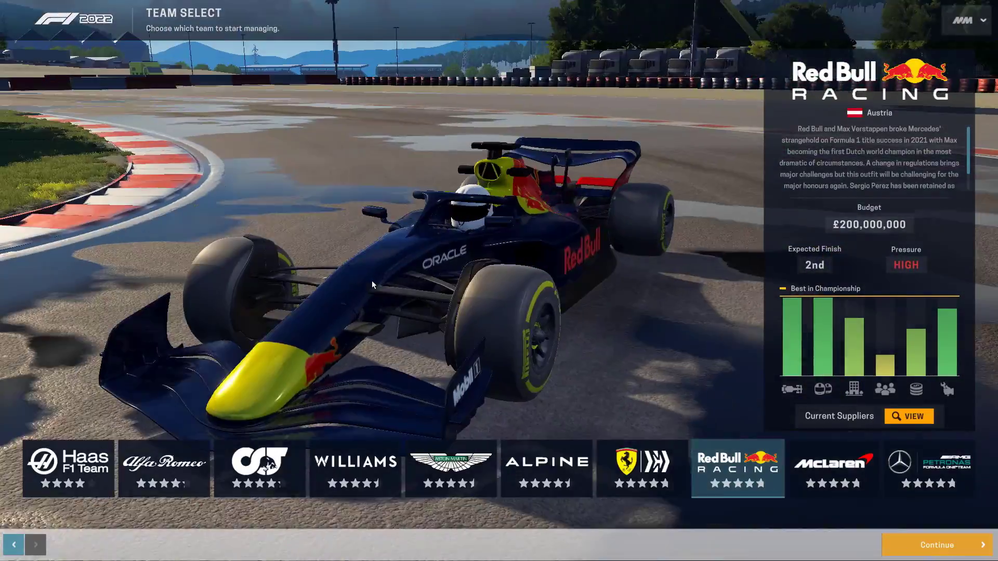
{"action": "left_click", "coordinate": [638, 471]}
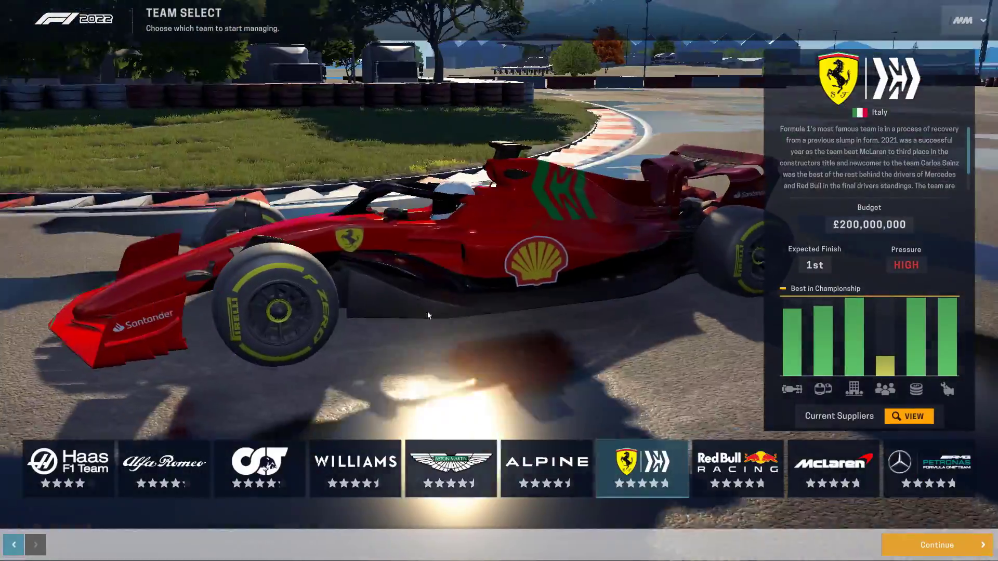
{"action": "left_click", "coordinate": [546, 470]}
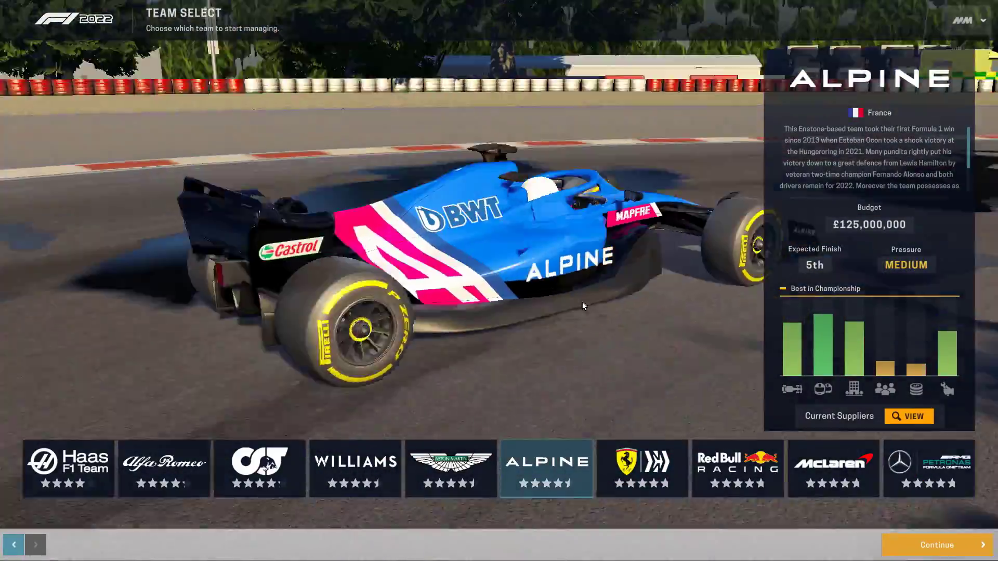
{"action": "left_click", "coordinate": [450, 468]}
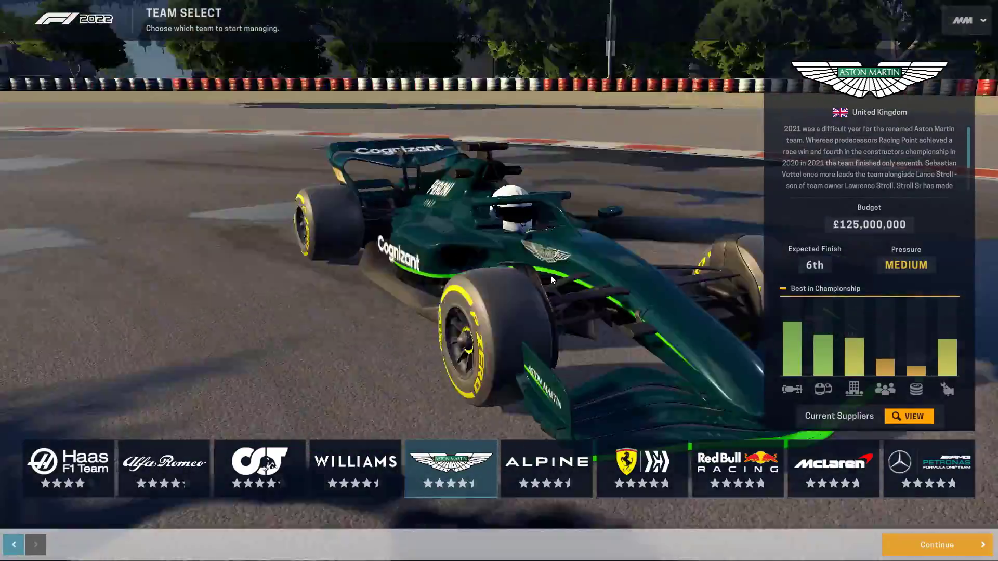
{"action": "left_click", "coordinate": [355, 473]}
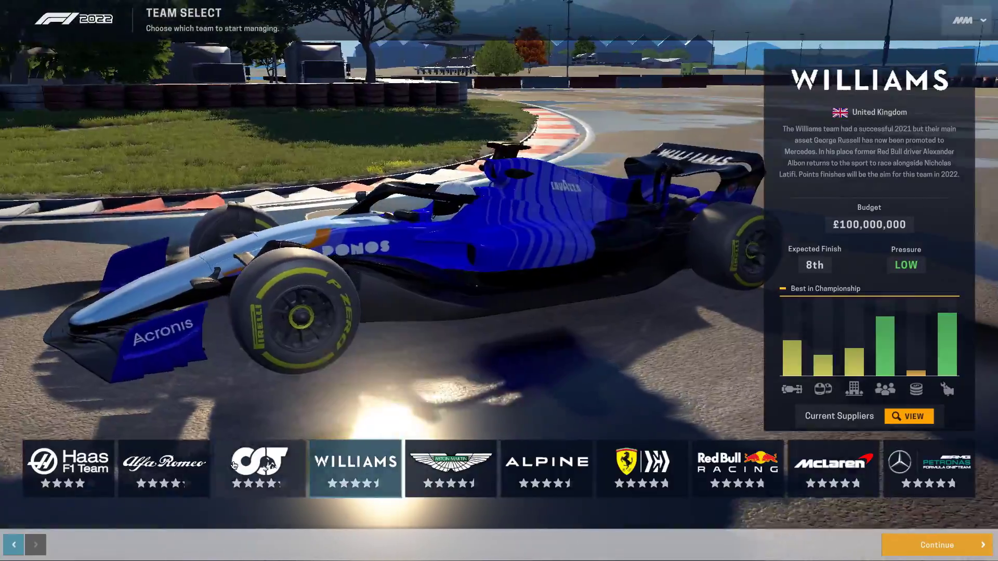
{"action": "left_click", "coordinate": [259, 469]}
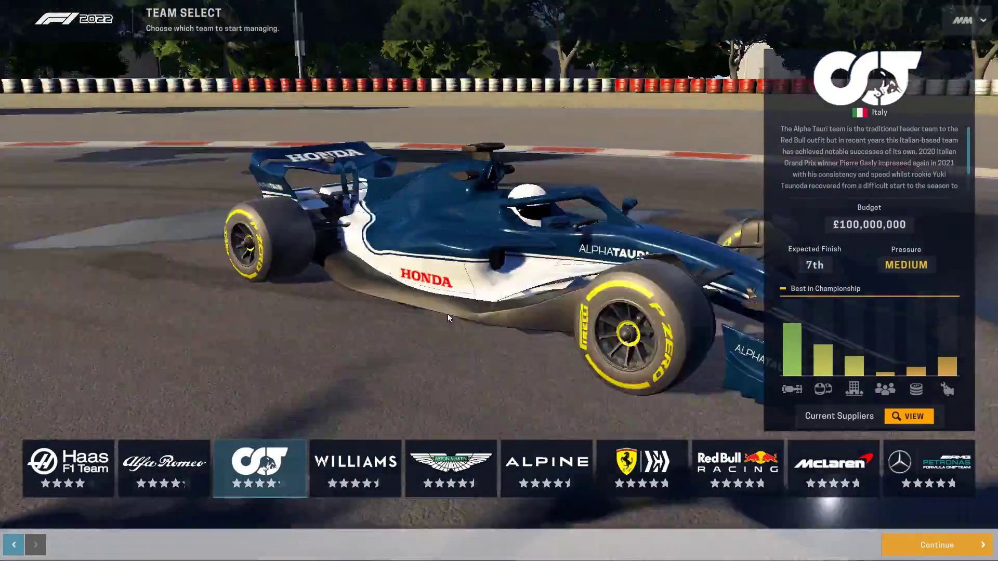
{"action": "left_click", "coordinate": [163, 469]}
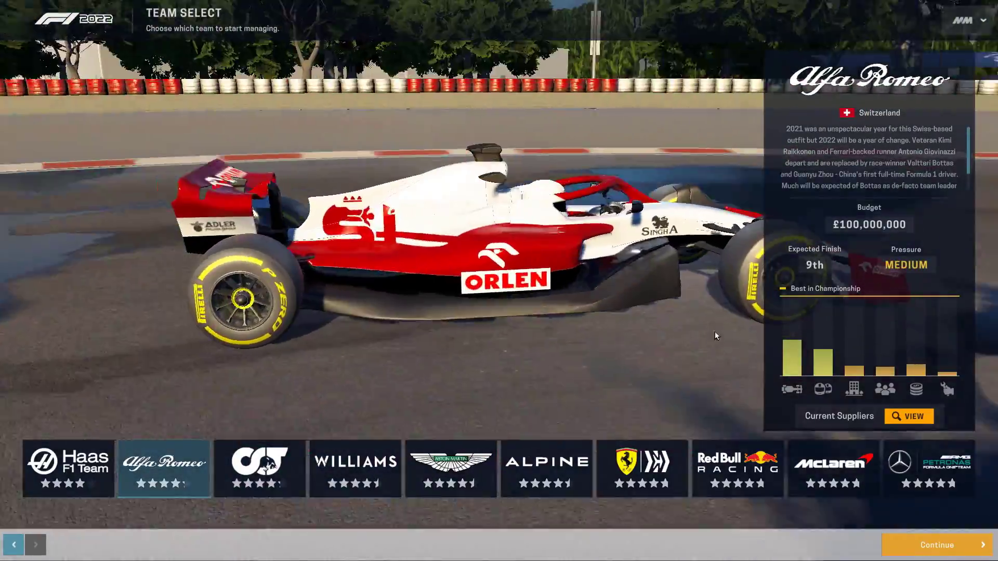
{"action": "left_click", "coordinate": [67, 473]}
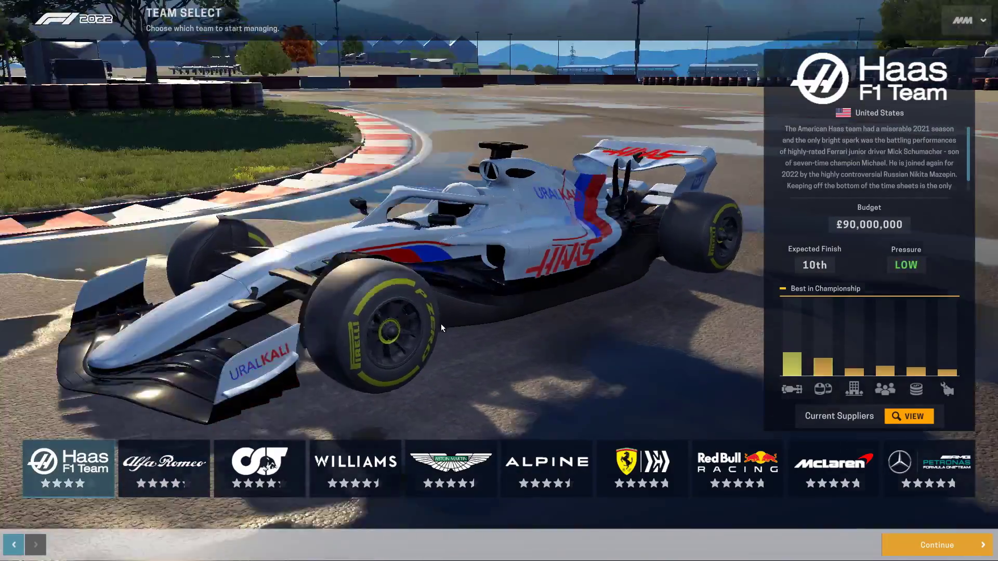
{"action": "left_click", "coordinate": [168, 469]}
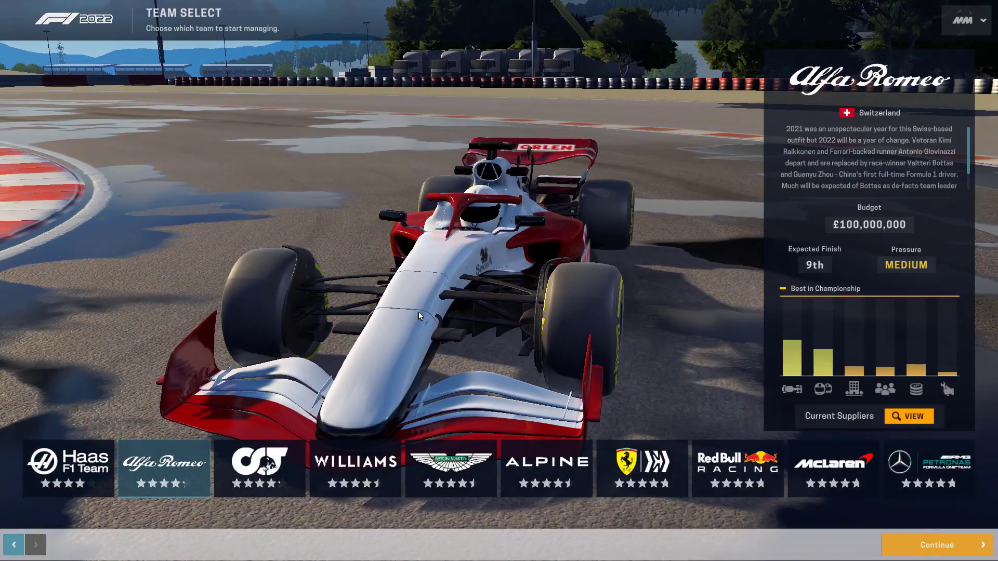